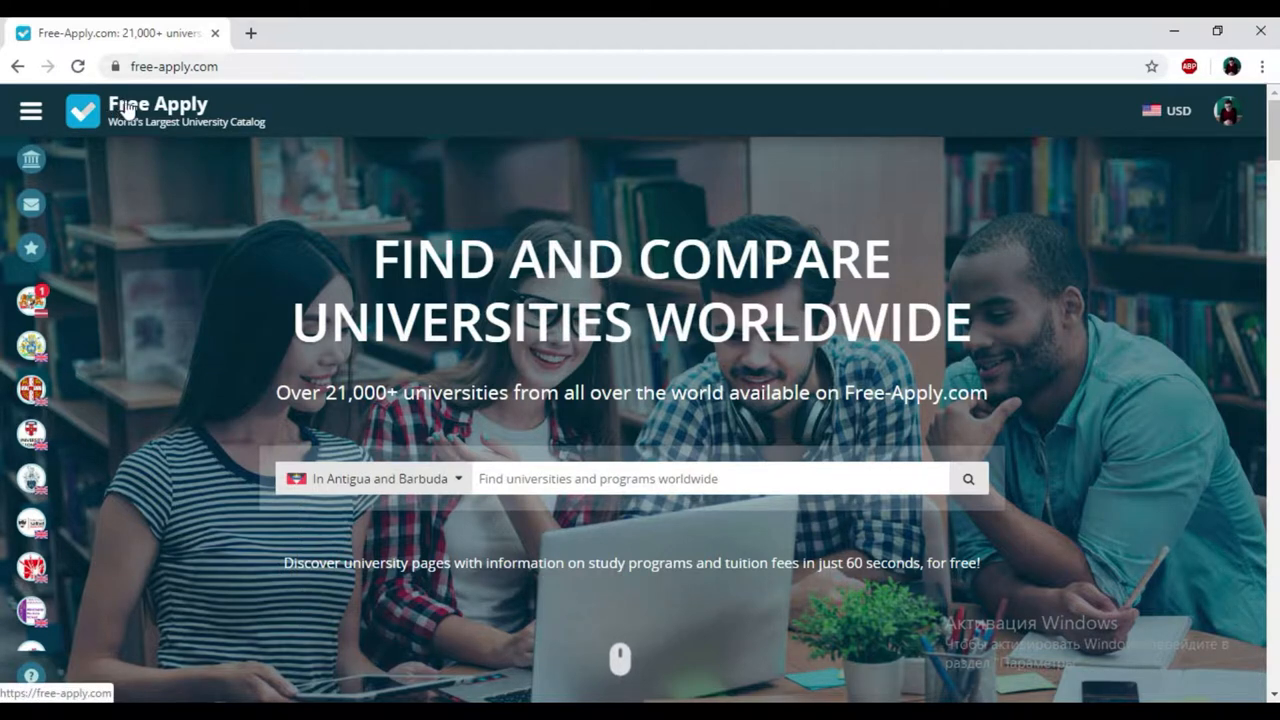
{"action": "mouse_move", "coordinate": [725, 298]}
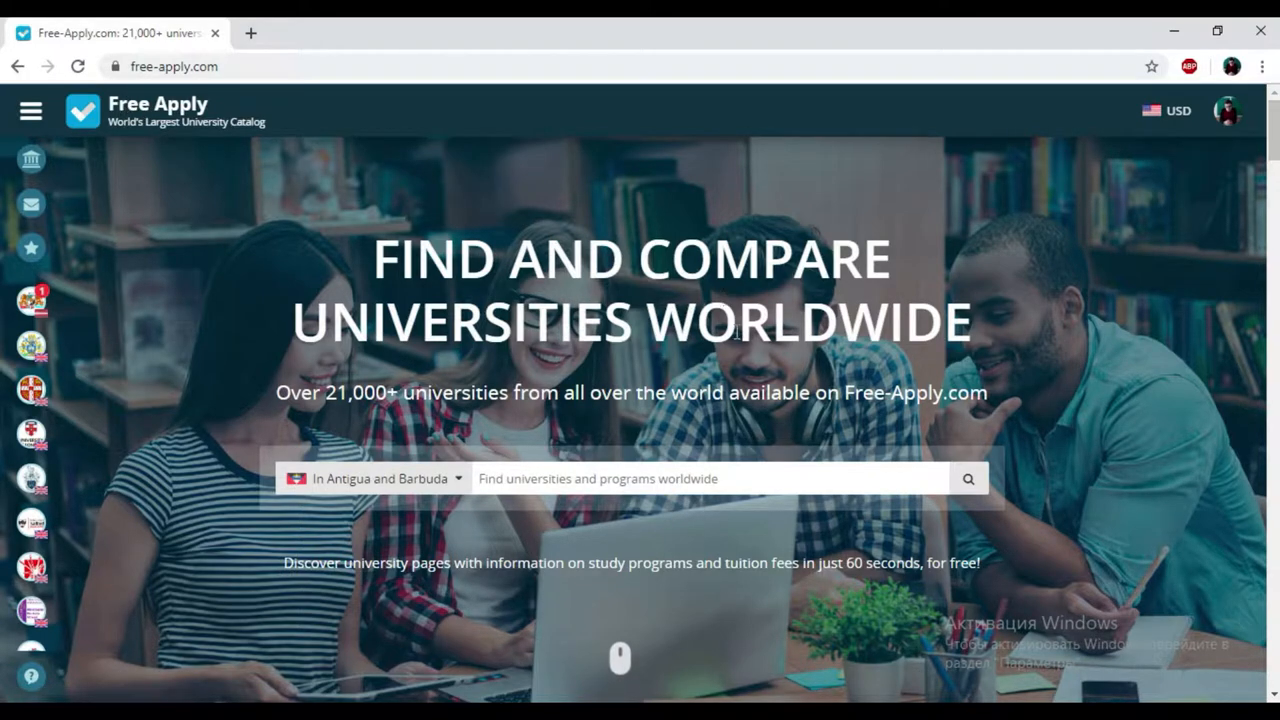
Step: Search Free Apply for Engineering programs with the country set to Ukraine
{"action": "scroll", "scroll_direction": "down", "scroll_amount": 3}
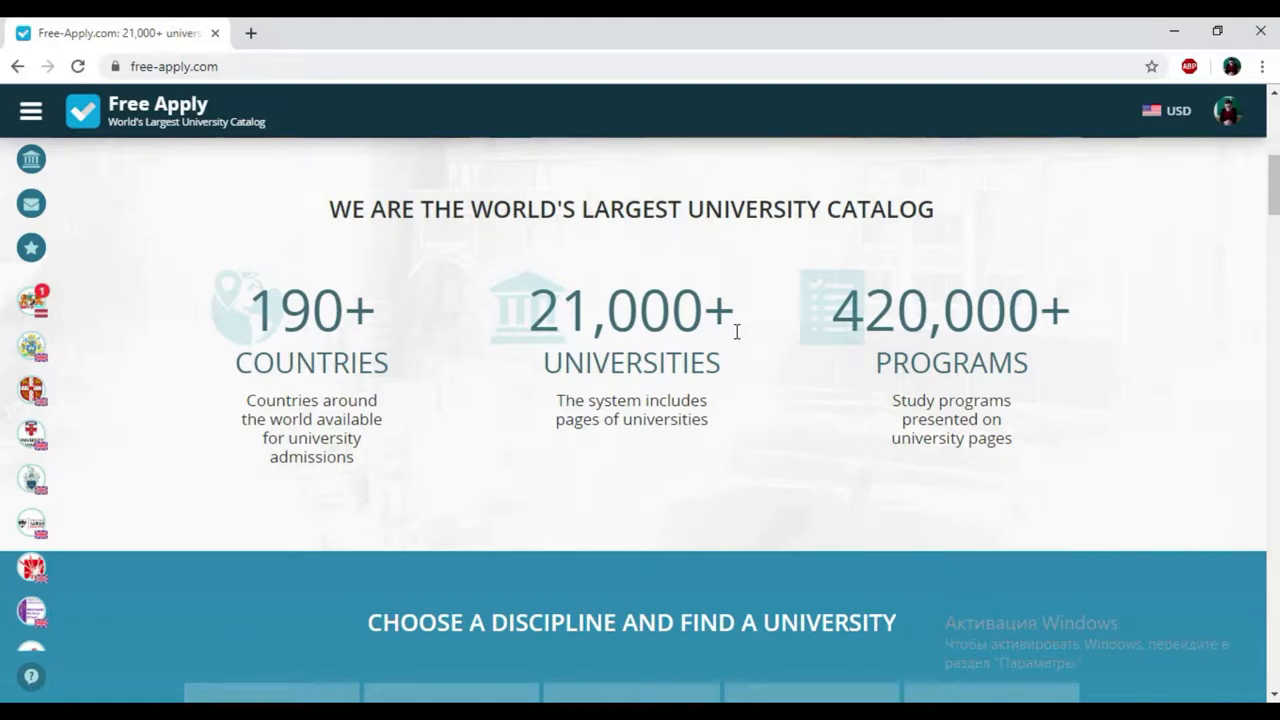
{"action": "scroll", "scroll_direction": "down", "scroll_amount": 3}
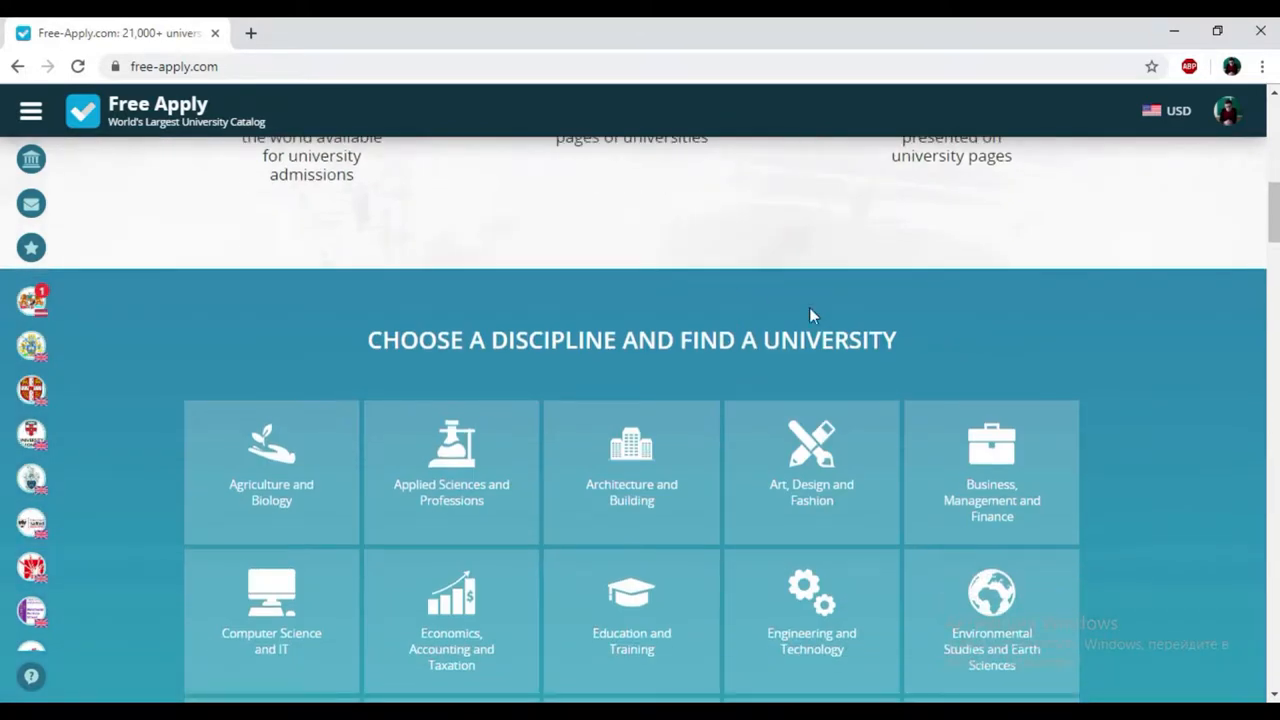
{"action": "scroll", "scroll_direction": "down", "scroll_amount": 3}
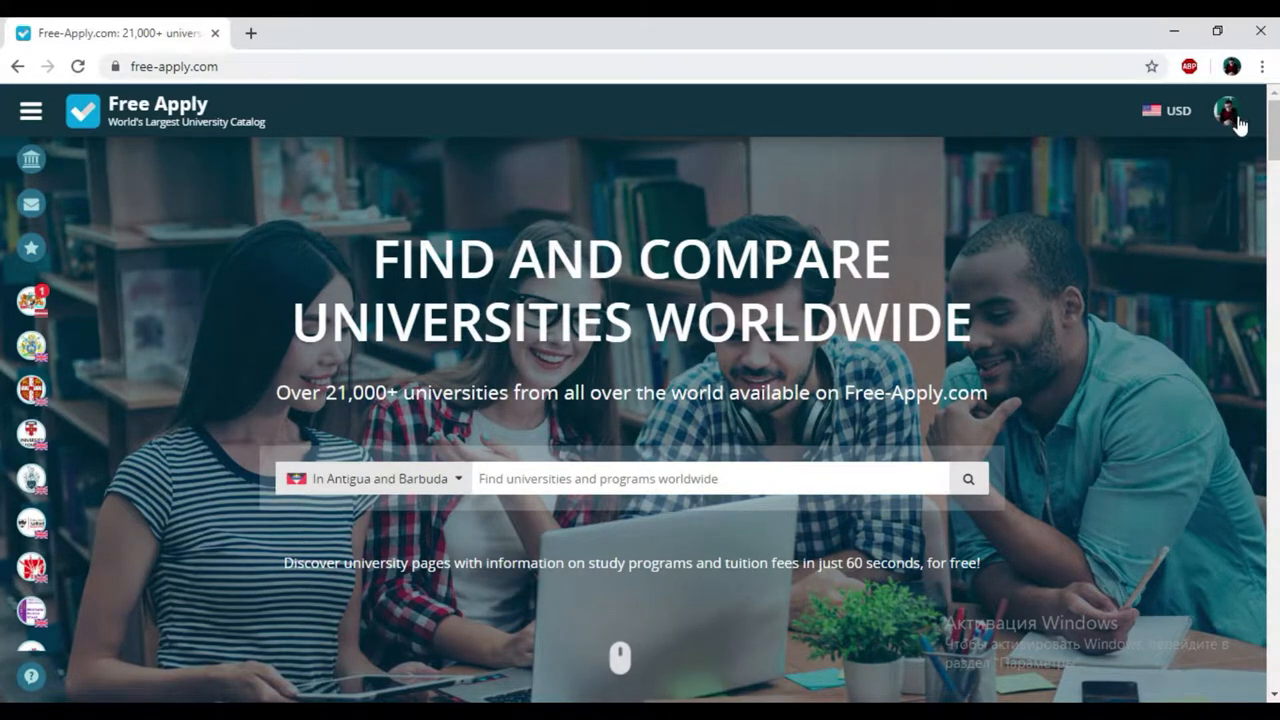
{"action": "mouse_move", "coordinate": [1205, 138]}
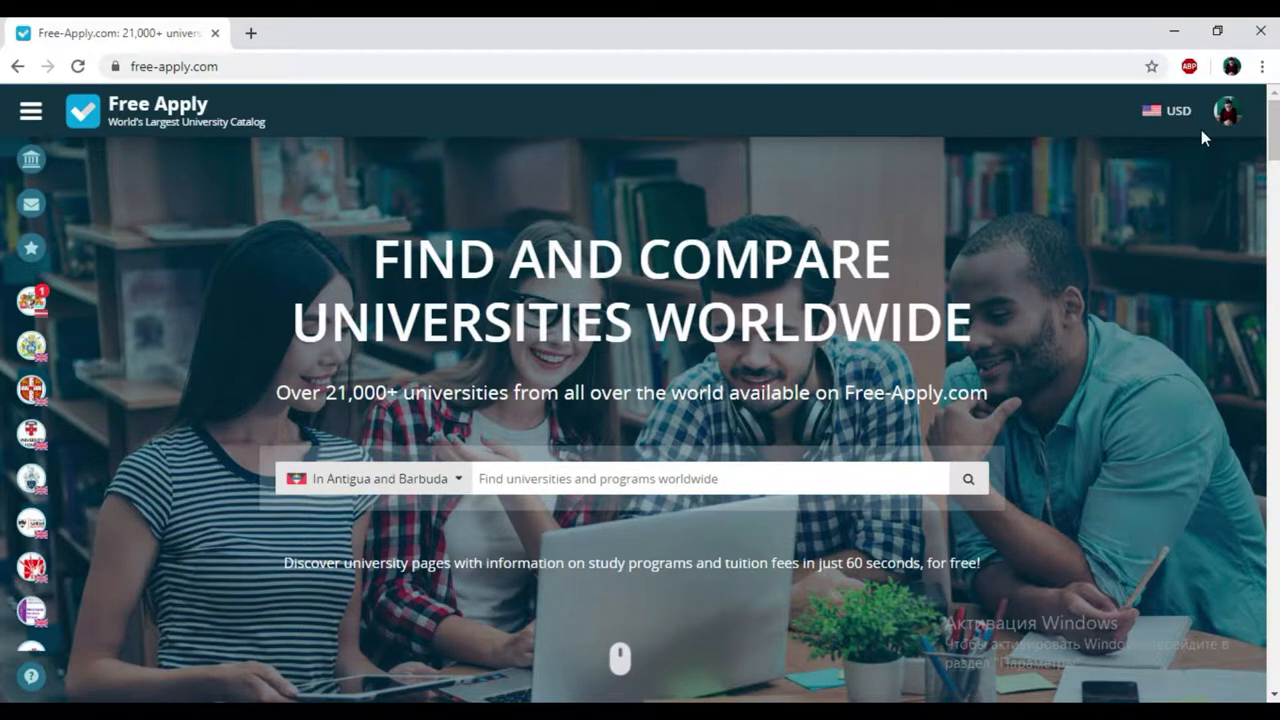
{"action": "mouse_move", "coordinate": [1043, 275]}
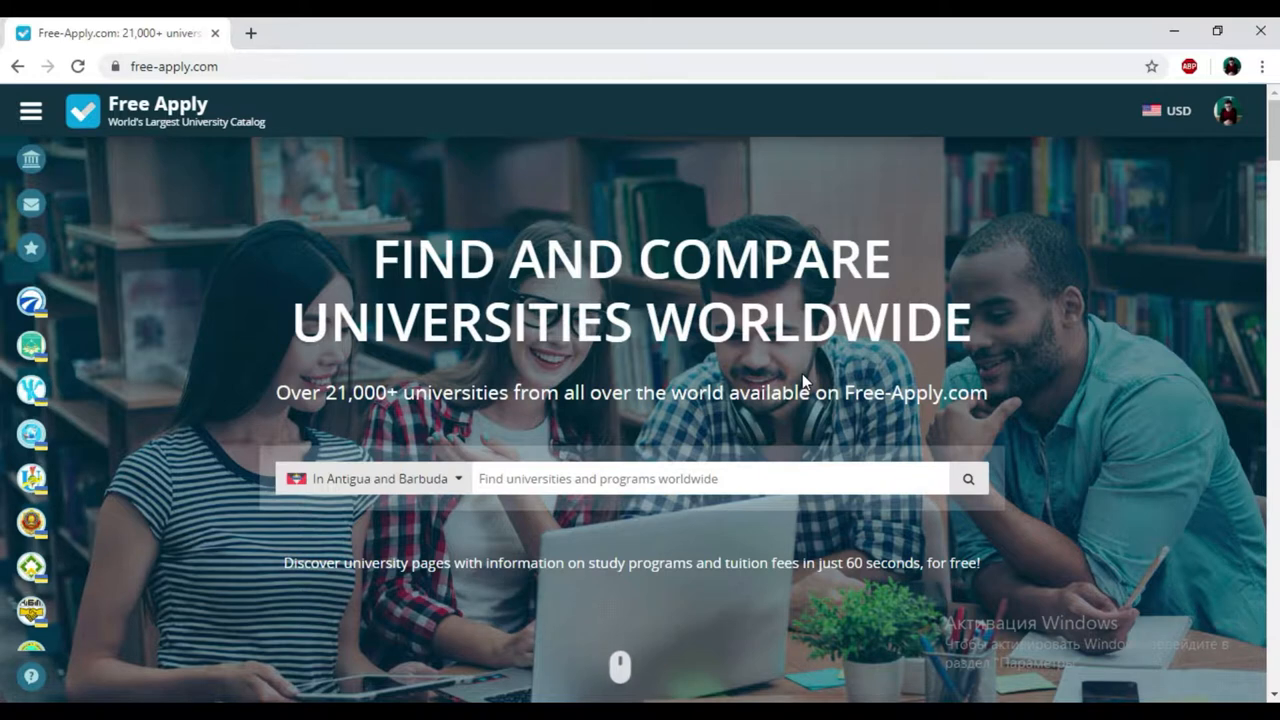
{"action": "mouse_move", "coordinate": [449, 435]}
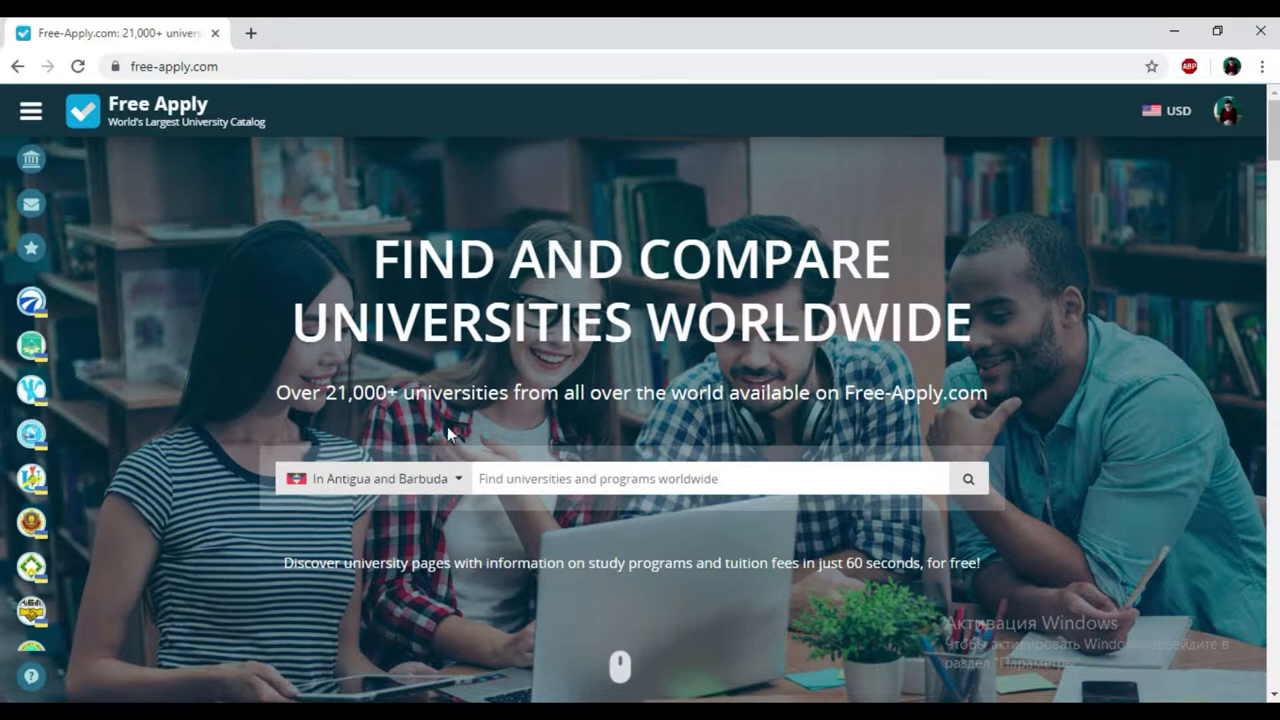
{"action": "left_click", "coordinate": [375, 478]}
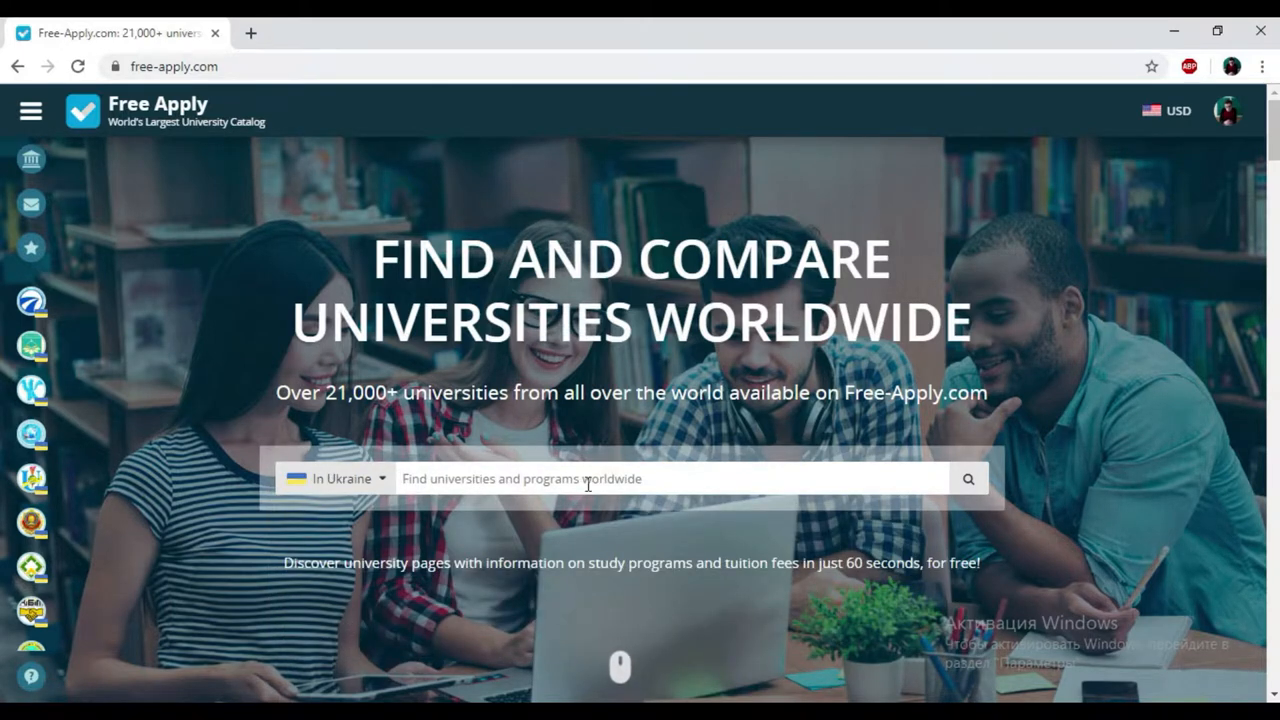
{"action": "type", "text": "En"}
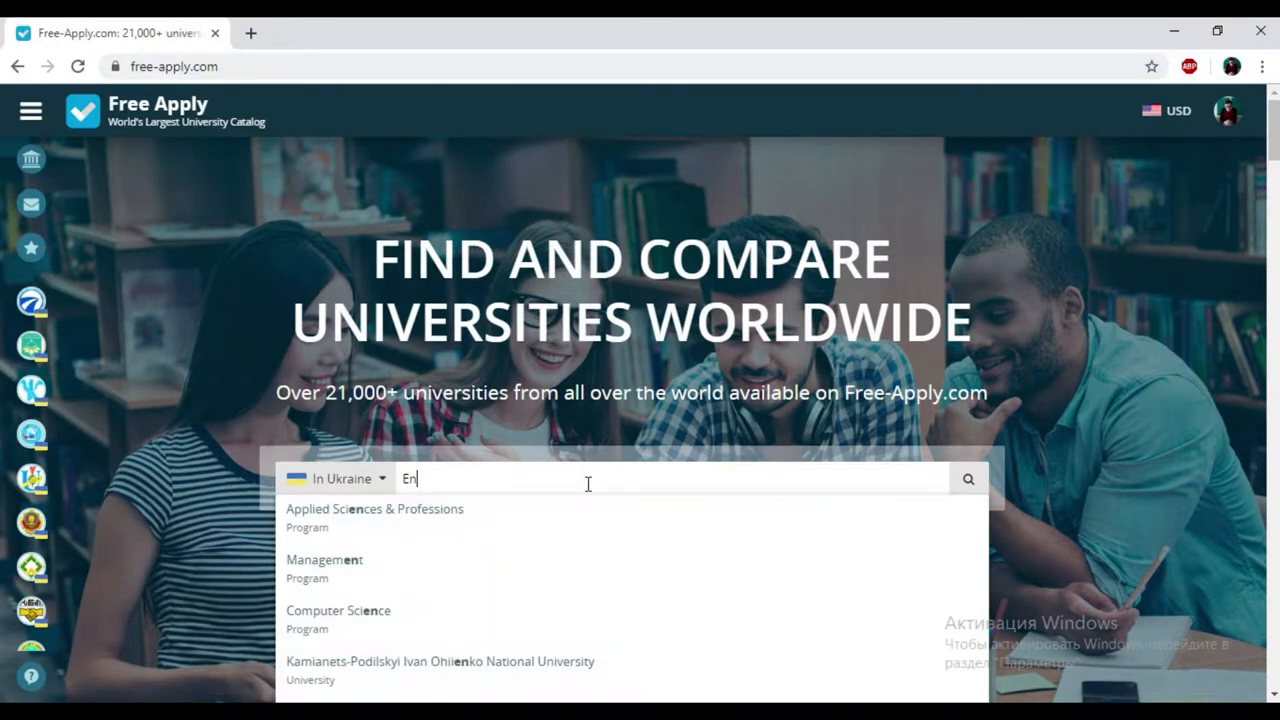
{"action": "type", "text": "g"}
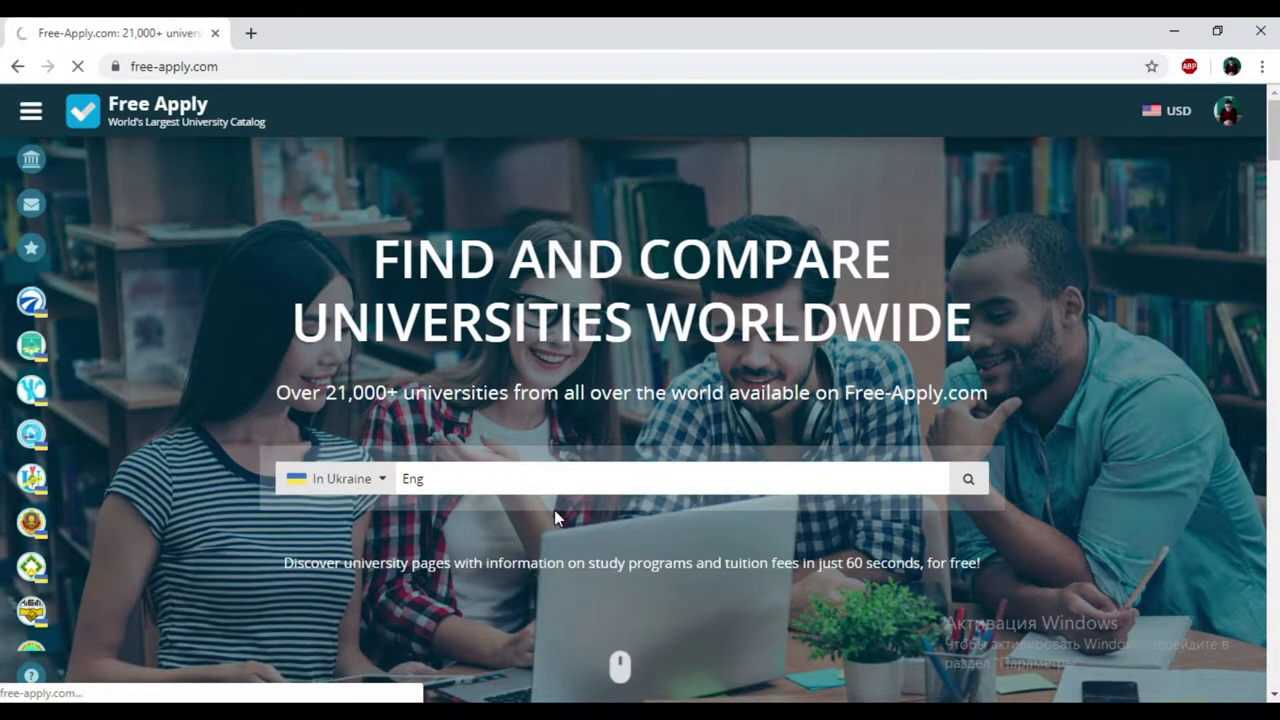
{"action": "left_click", "coordinate": [967, 478]}
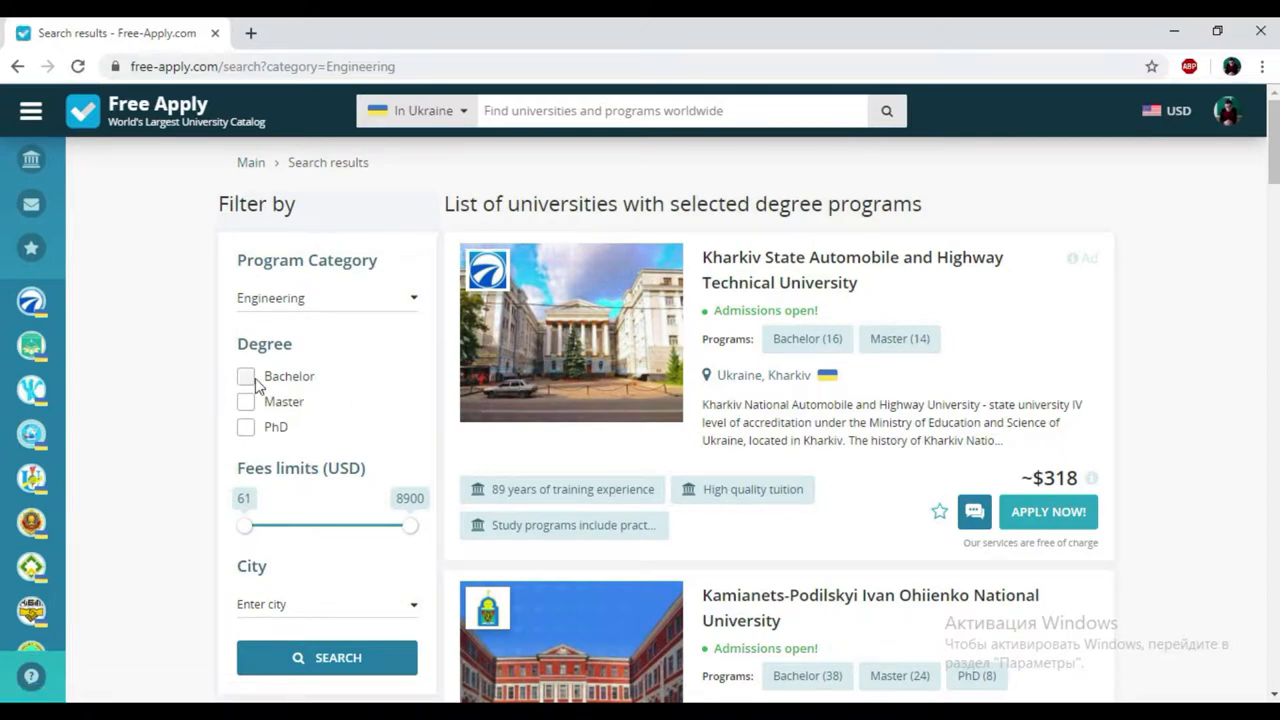
Step: Narrow the Ukrainian Engineering results to Bachelor programs and locate the Dragomanov university card
{"action": "left_click", "coordinate": [246, 375]}
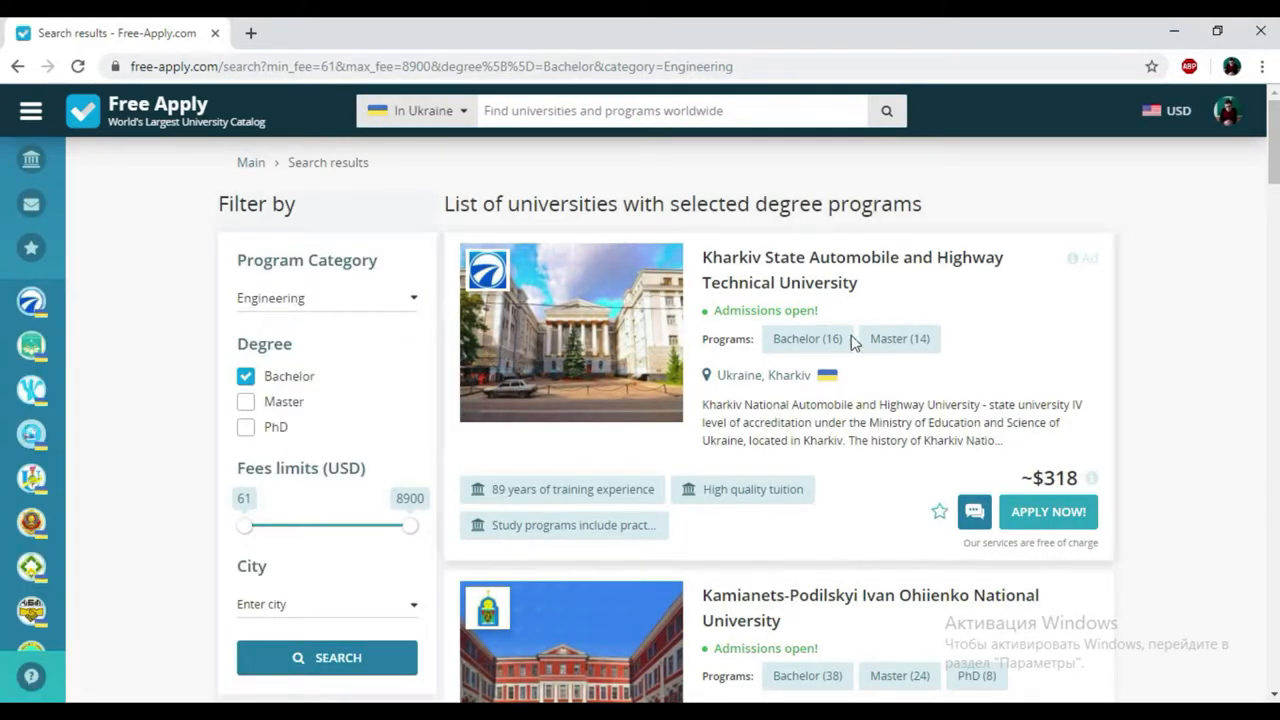
{"action": "scroll", "scroll_direction": "down", "scroll_amount": 3}
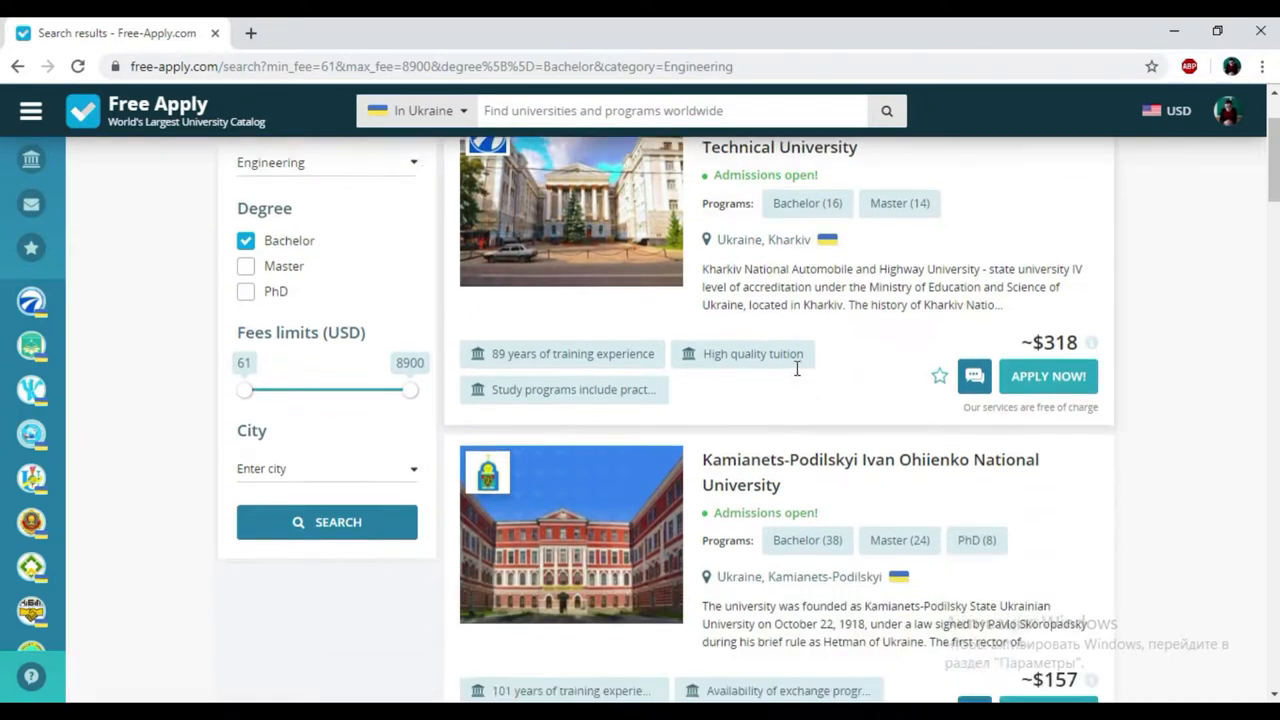
{"action": "scroll", "scroll_direction": "down", "scroll_amount": 3}
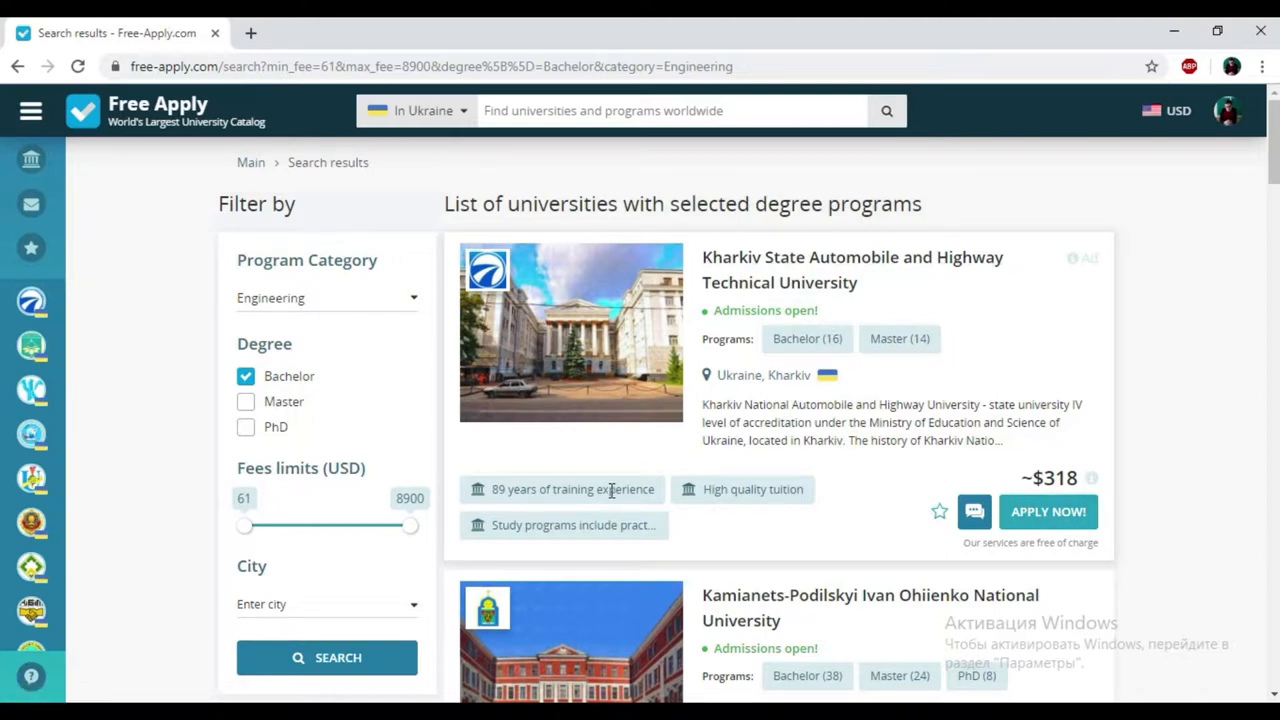
{"action": "mouse_move", "coordinate": [645, 474]}
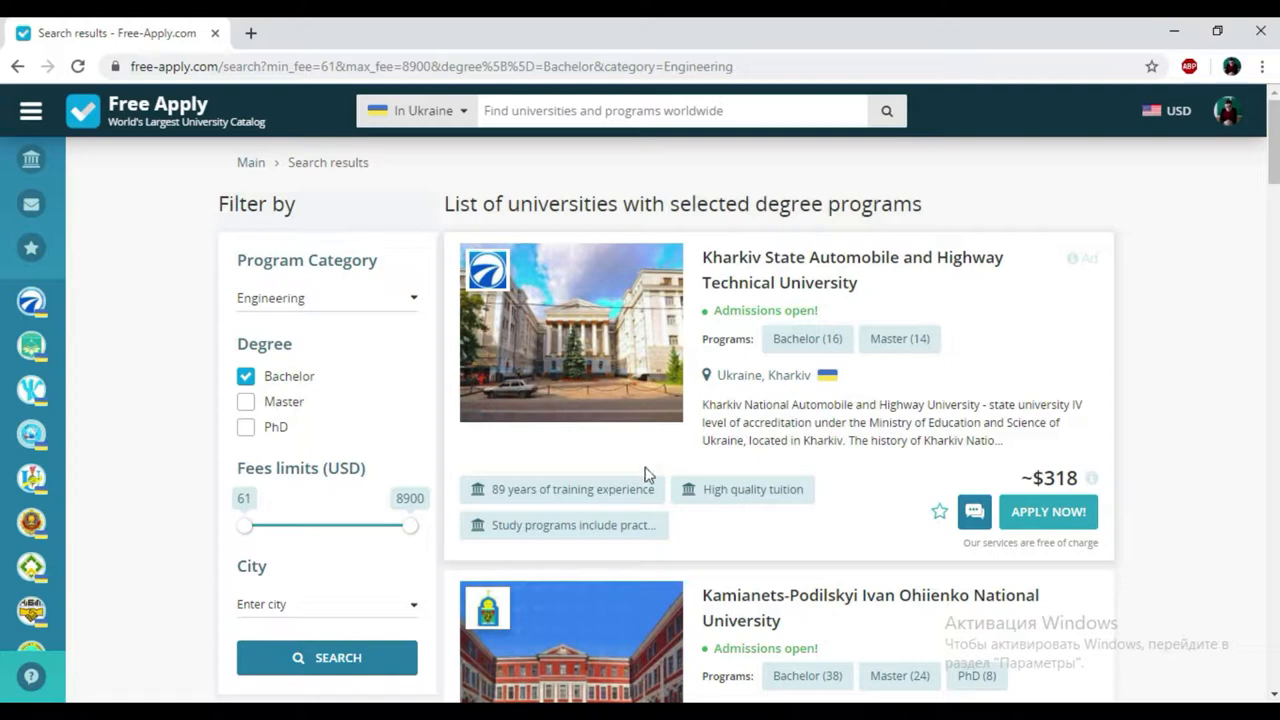
{"action": "scroll", "scroll_direction": "down", "scroll_amount": 3}
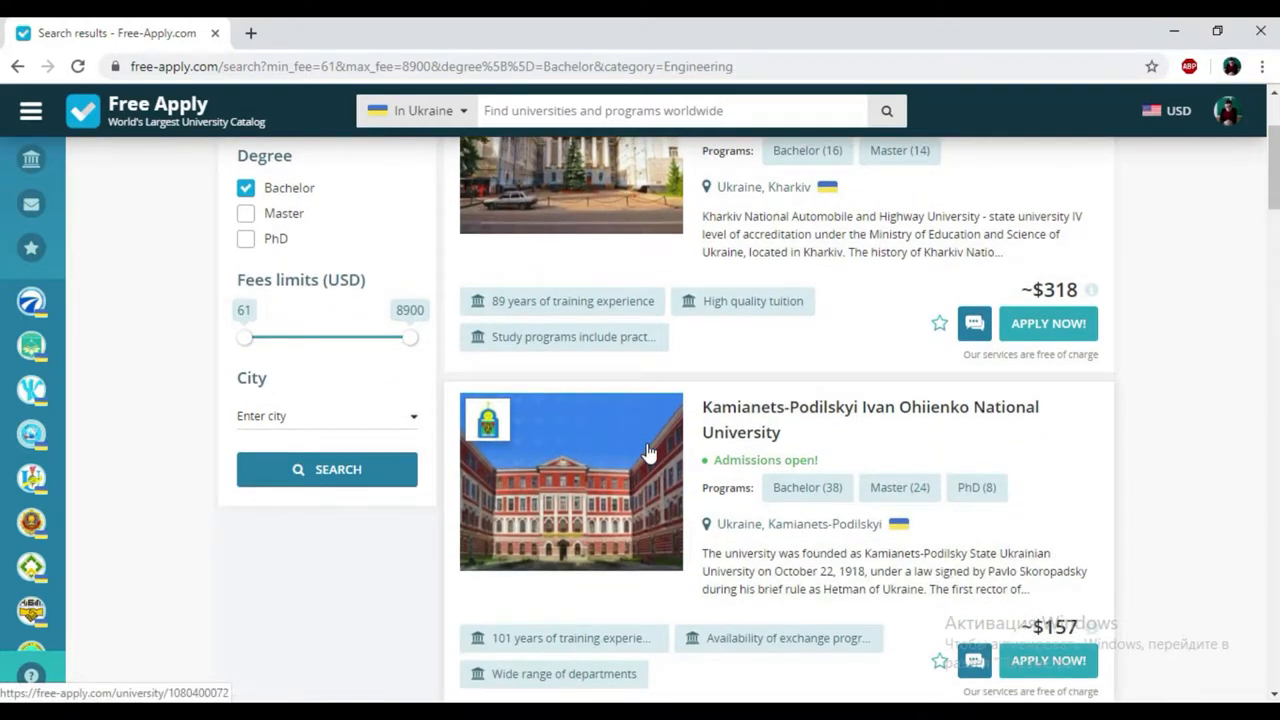
{"action": "scroll", "scroll_direction": "down", "scroll_amount": 3}
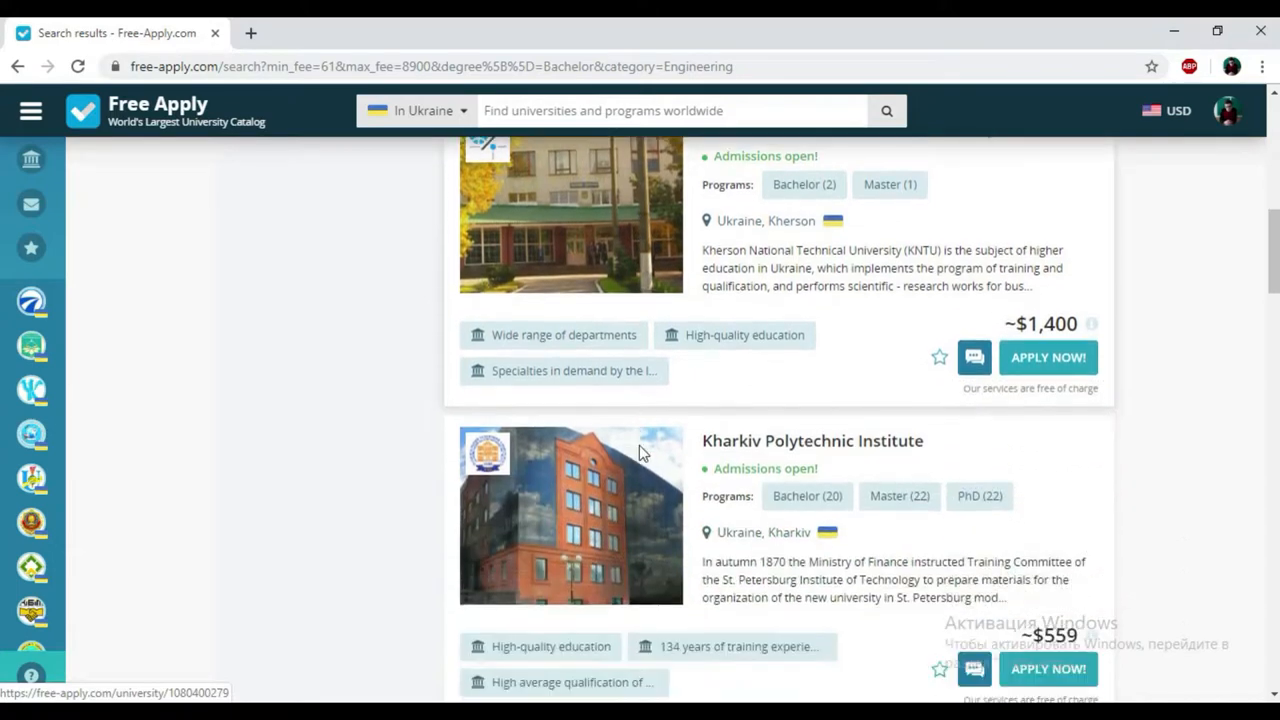
{"action": "scroll", "scroll_direction": "down", "scroll_amount": 3}
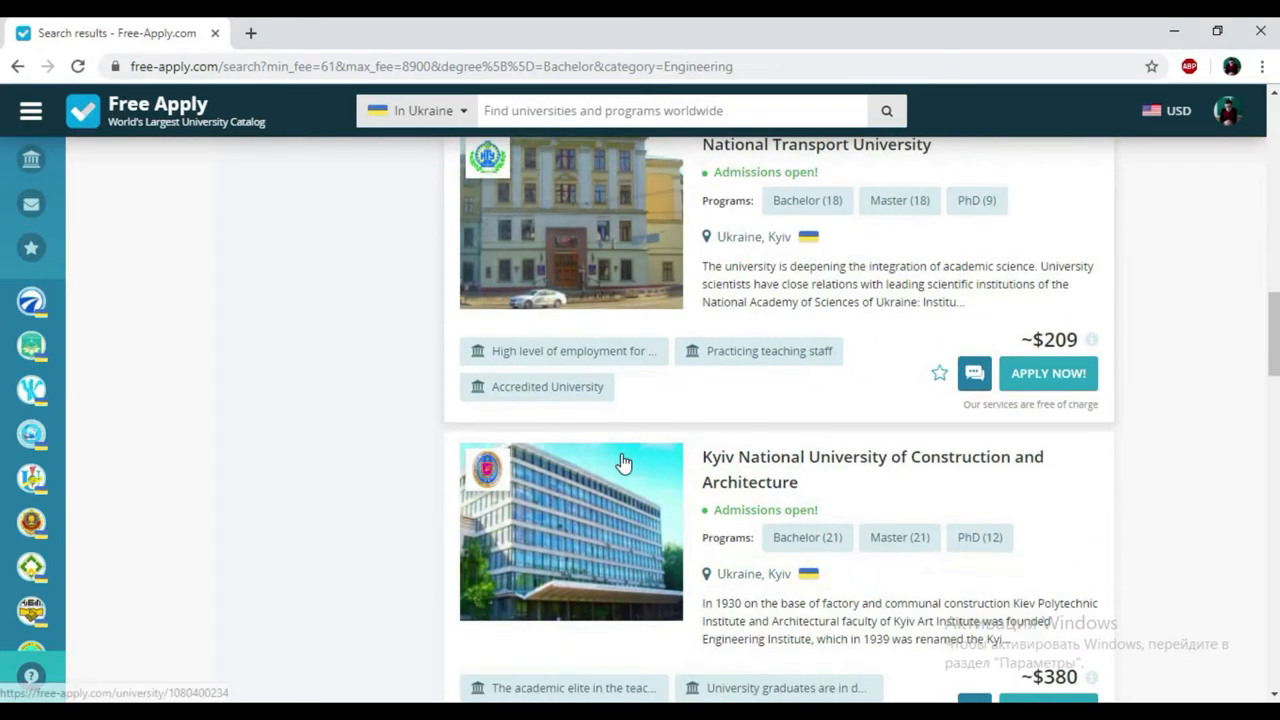
{"action": "scroll", "scroll_direction": "down", "scroll_amount": 3}
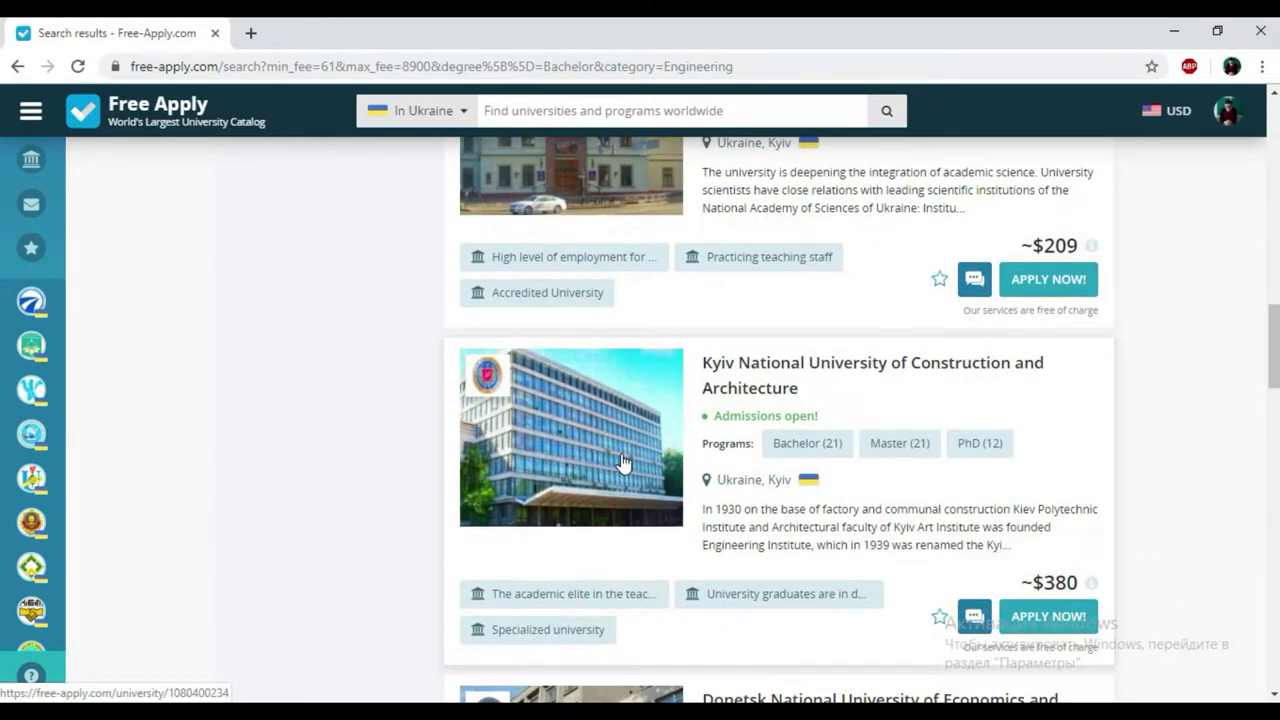
{"action": "mouse_move", "coordinate": [787, 373]}
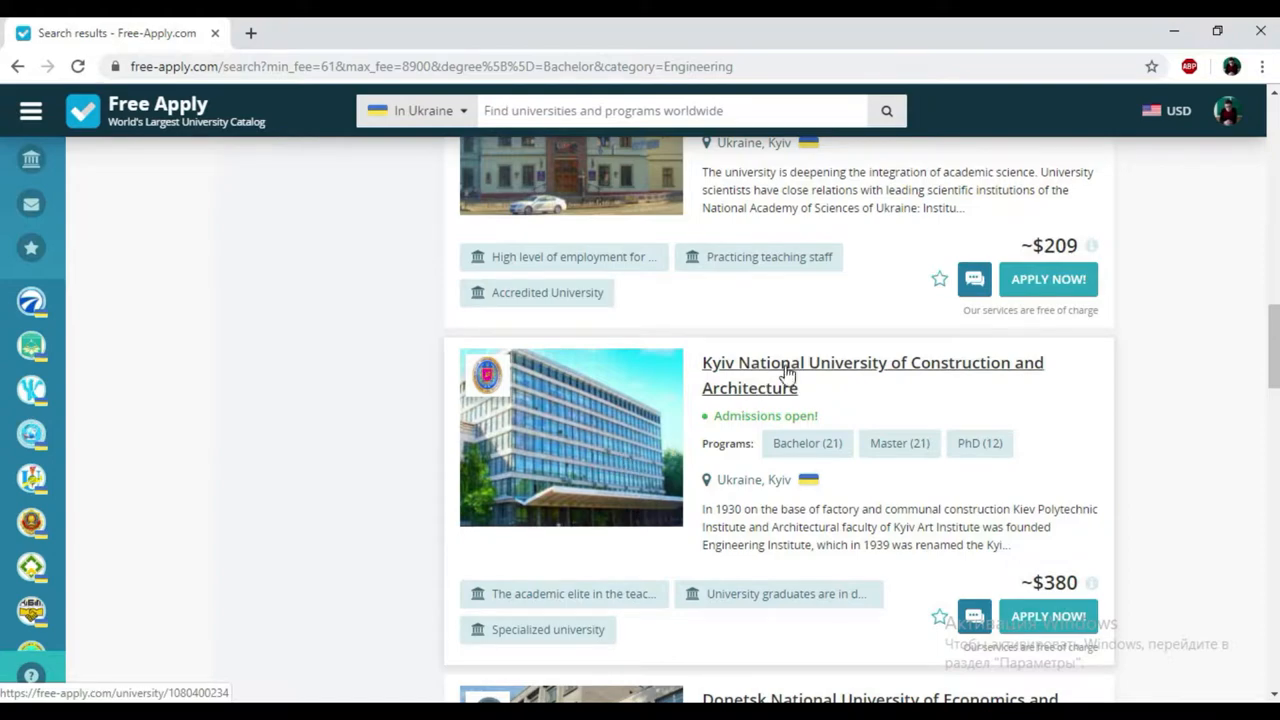
{"action": "scroll", "scroll_direction": "down", "scroll_amount": 3}
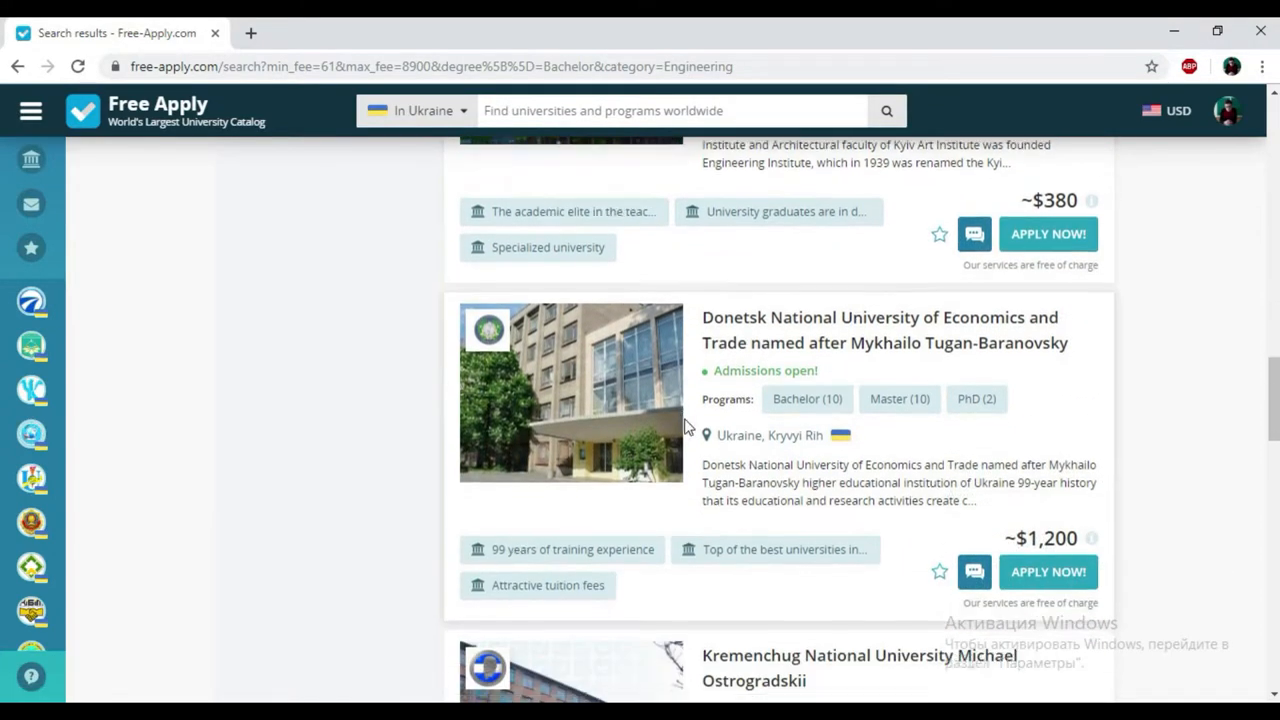
{"action": "scroll", "scroll_direction": "down", "scroll_amount": 3}
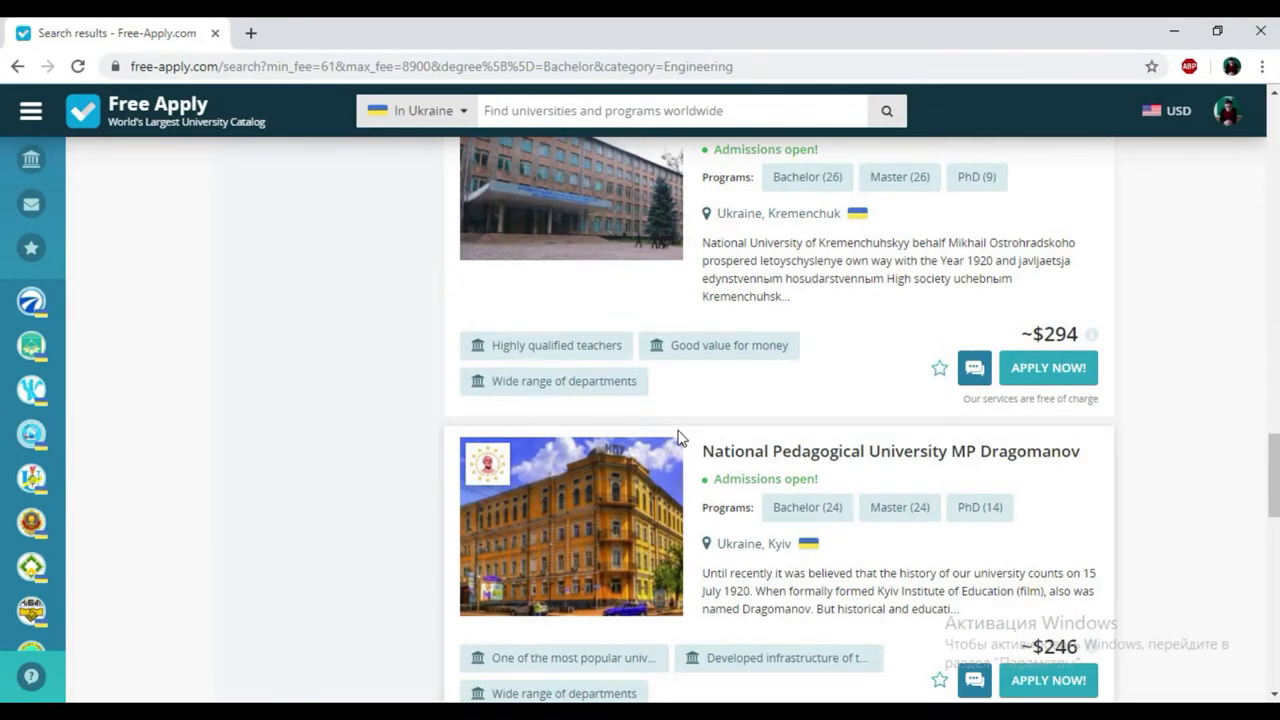
{"action": "scroll", "scroll_direction": "down", "scroll_amount": 3}
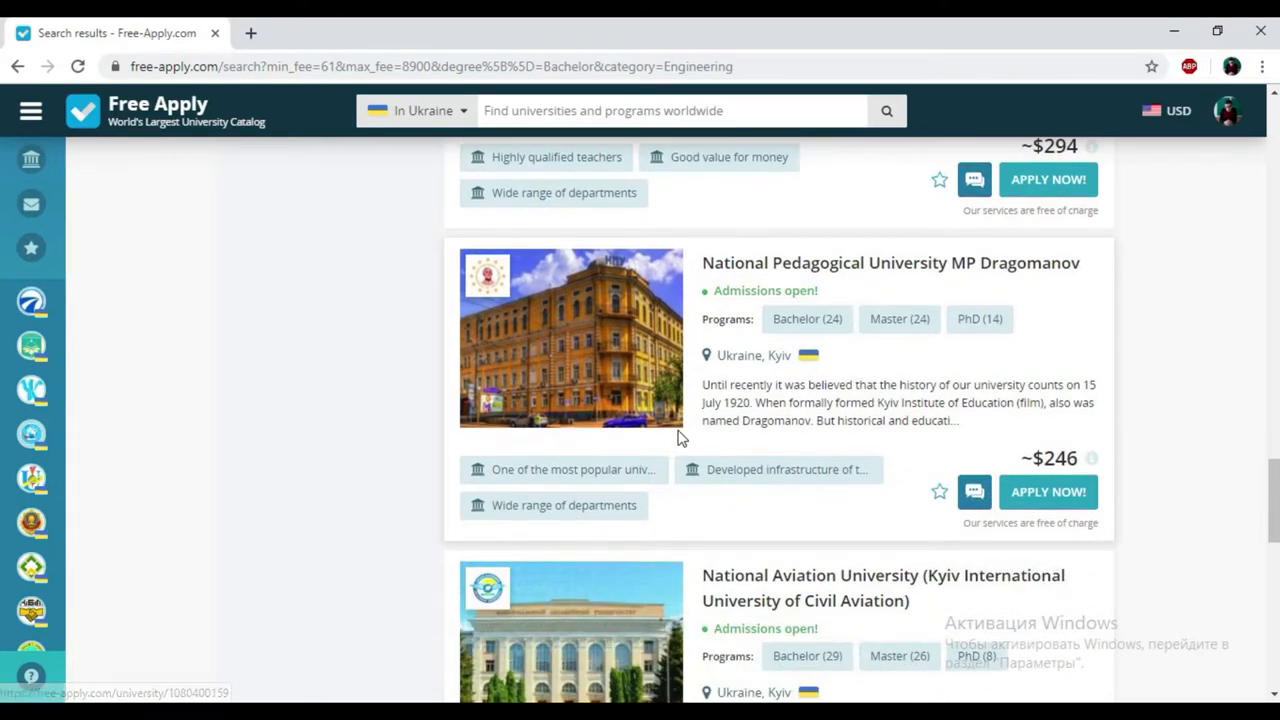
{"action": "scroll", "scroll_direction": "up", "scroll_amount": 3}
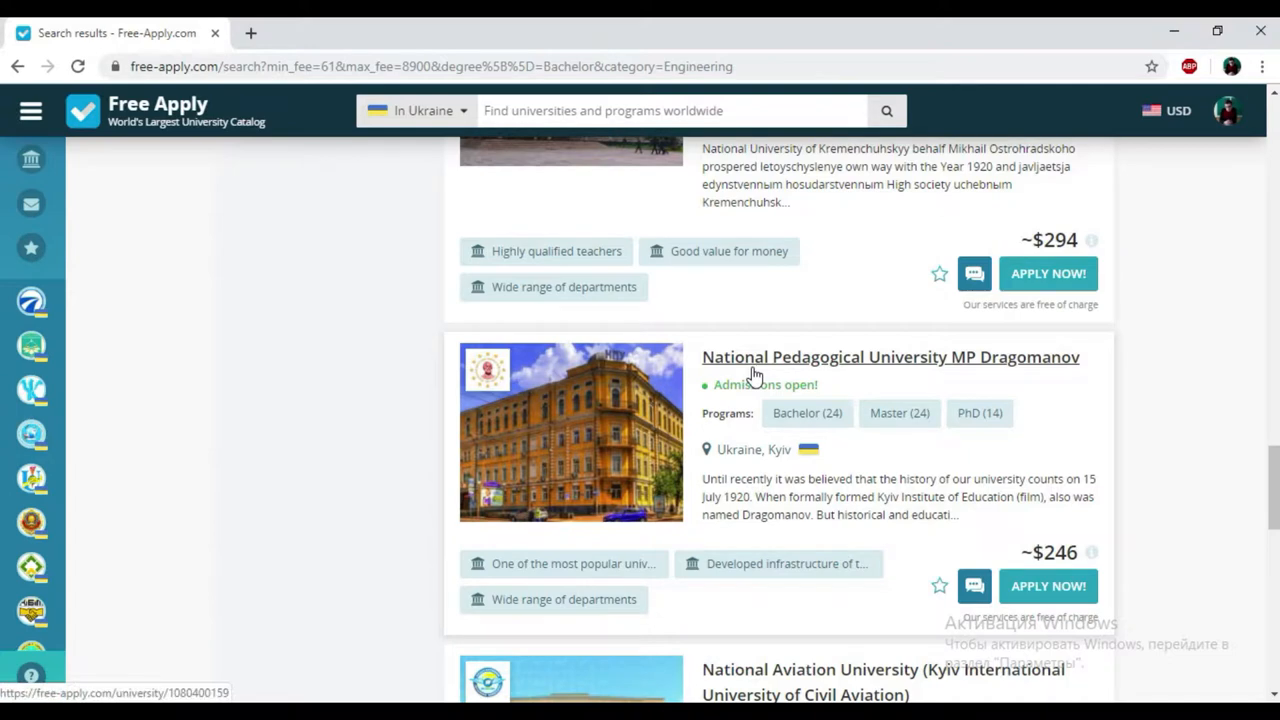
Step: View National Pedagogical University MP Dragomanov's page with its full history description expanded
{"action": "left_click", "coordinate": [889, 357]}
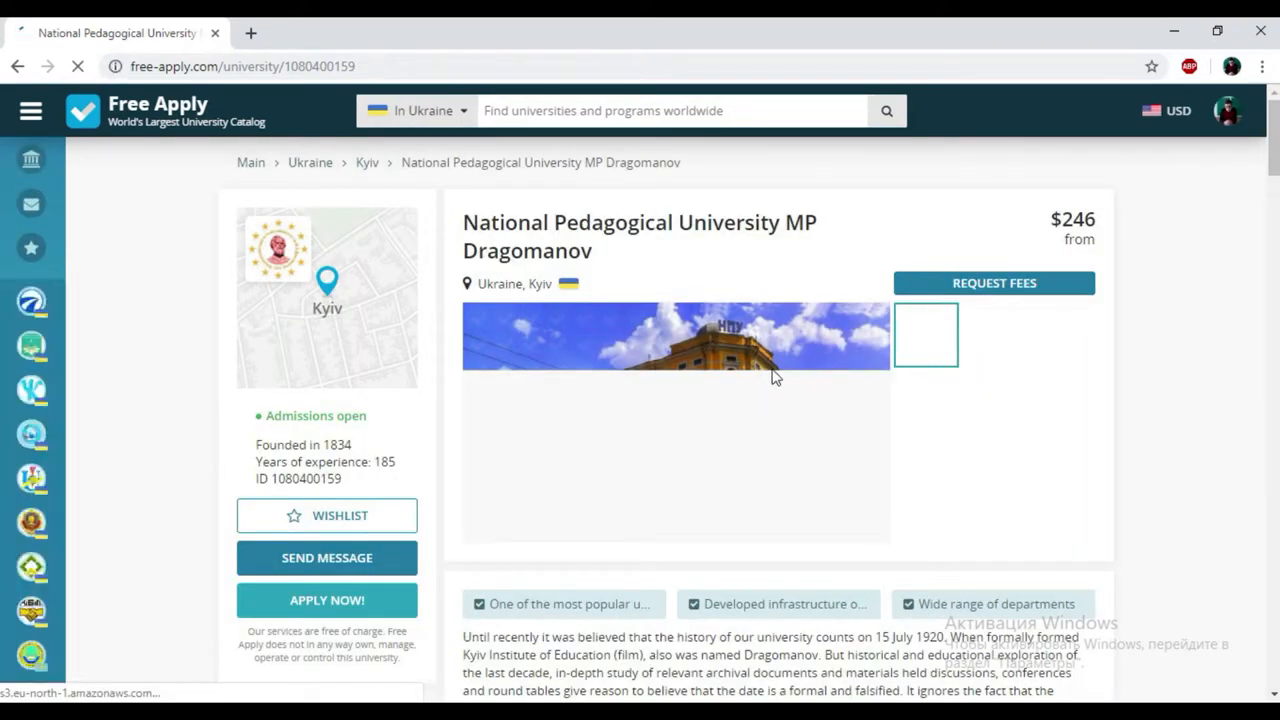
{"action": "scroll", "scroll_direction": "down", "scroll_amount": 3}
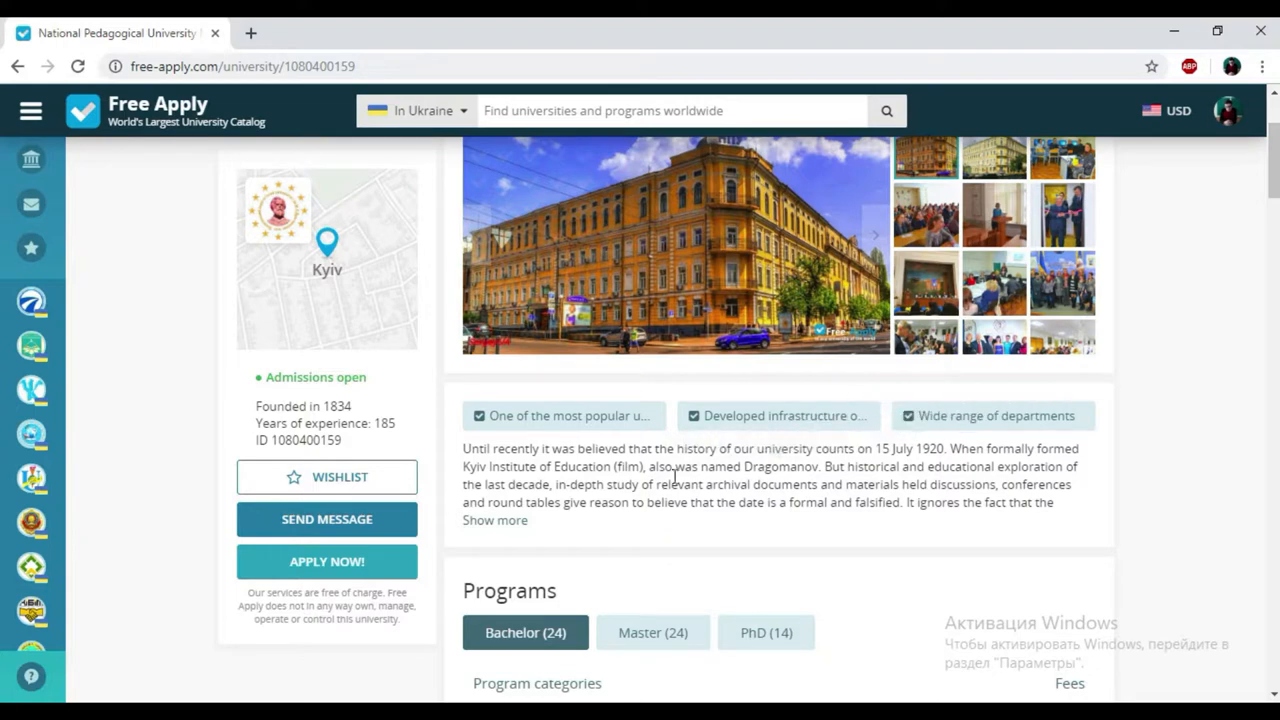
{"action": "left_click", "coordinate": [494, 520]}
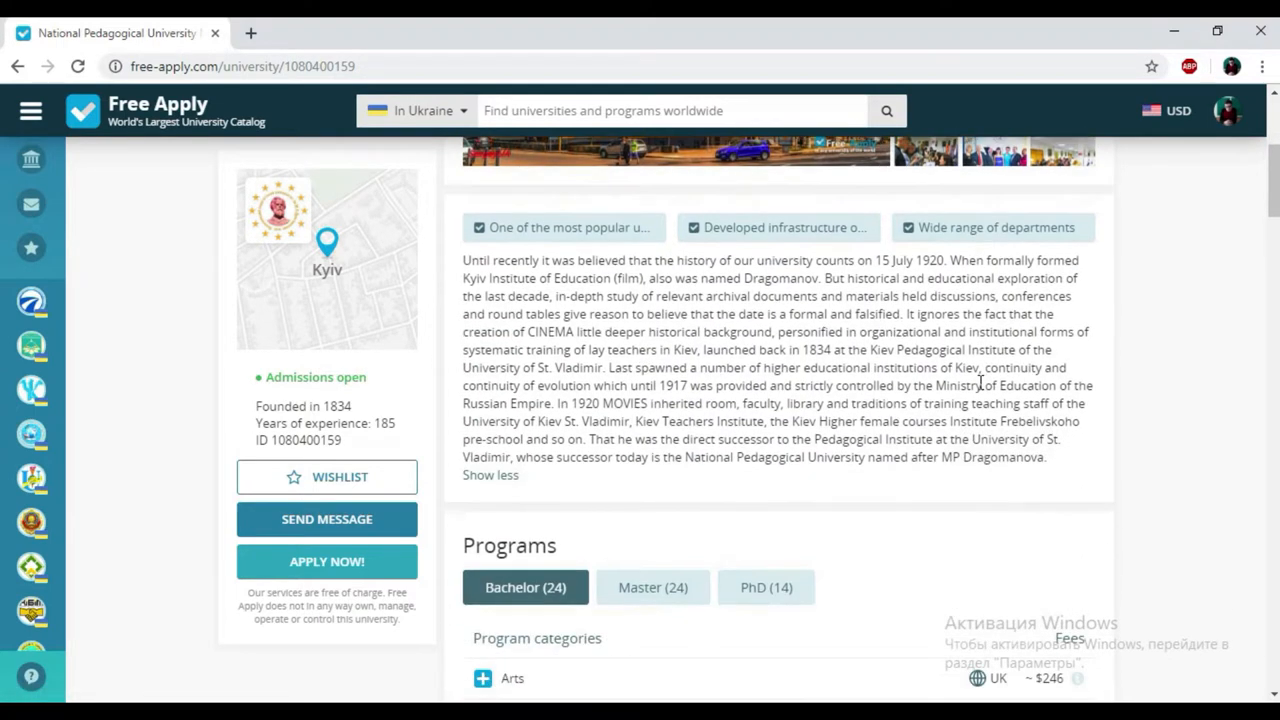
Step: Go to the university's Engineering bachelor program from its Programs list
{"action": "scroll", "scroll_direction": "down", "scroll_amount": 3}
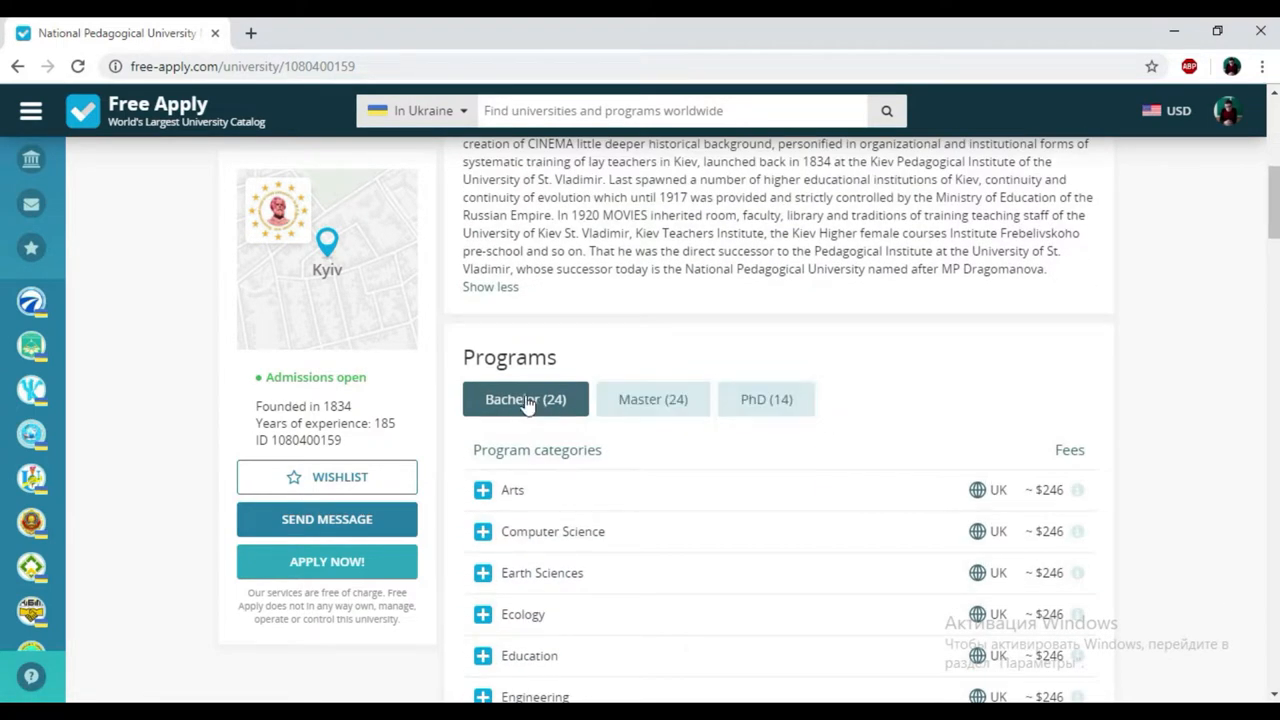
{"action": "scroll", "scroll_direction": "down", "scroll_amount": 3}
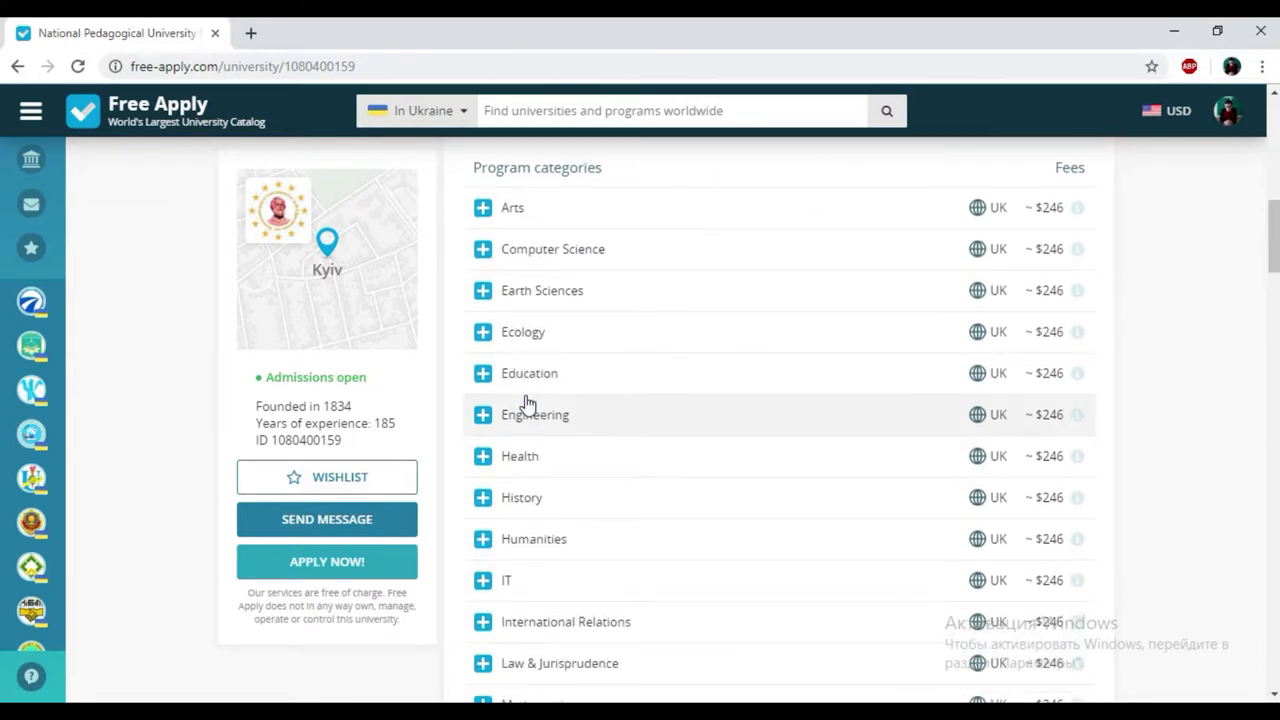
{"action": "left_click", "coordinate": [483, 414]}
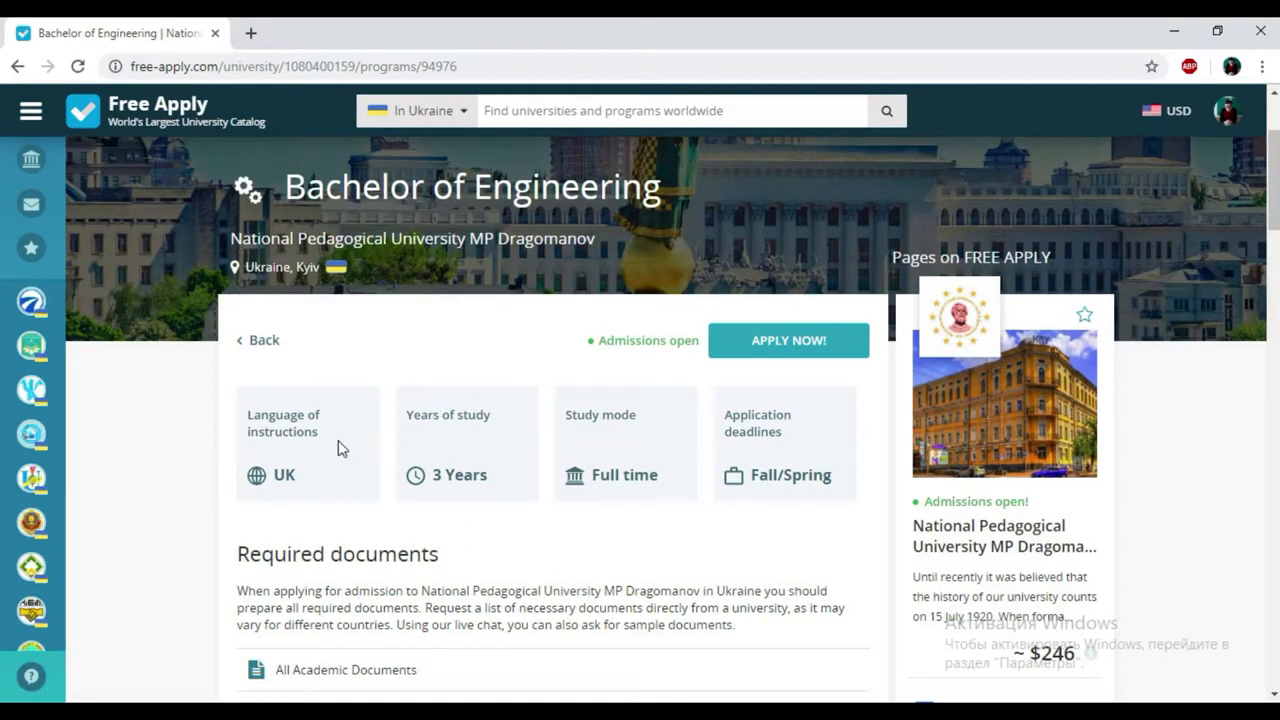
{"action": "mouse_move", "coordinate": [418, 449]}
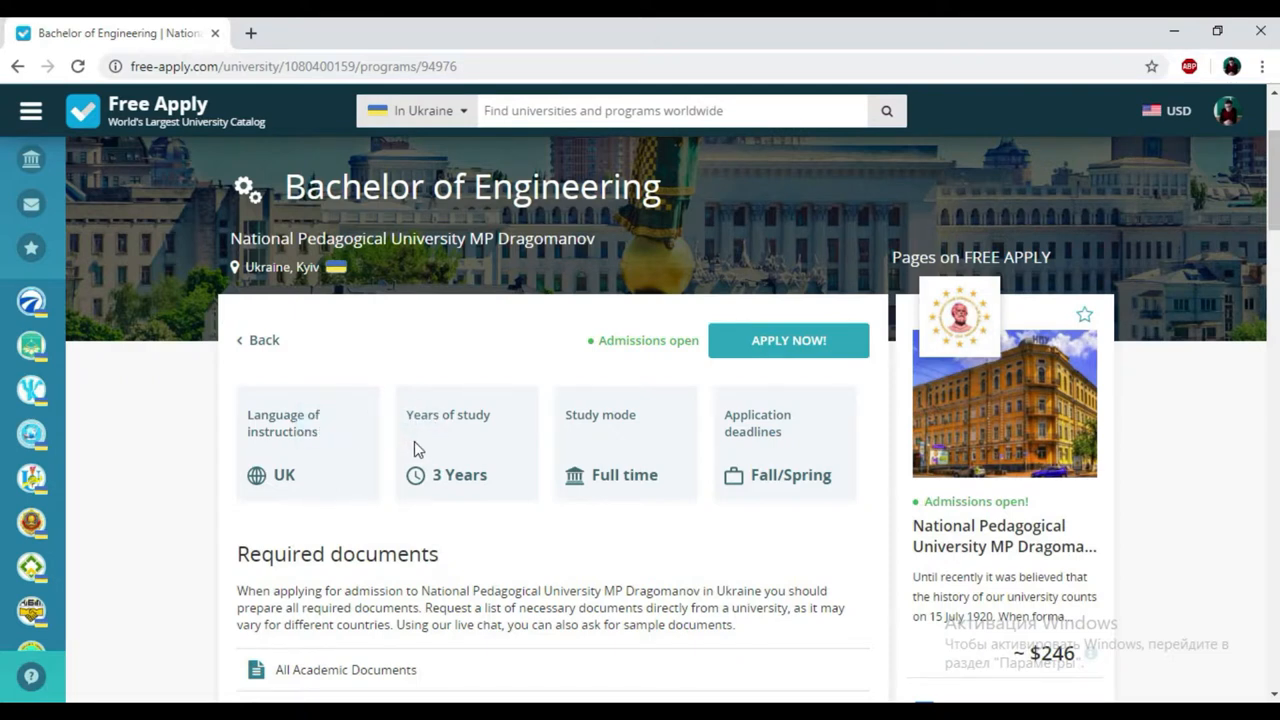
{"action": "mouse_move", "coordinate": [805, 465]}
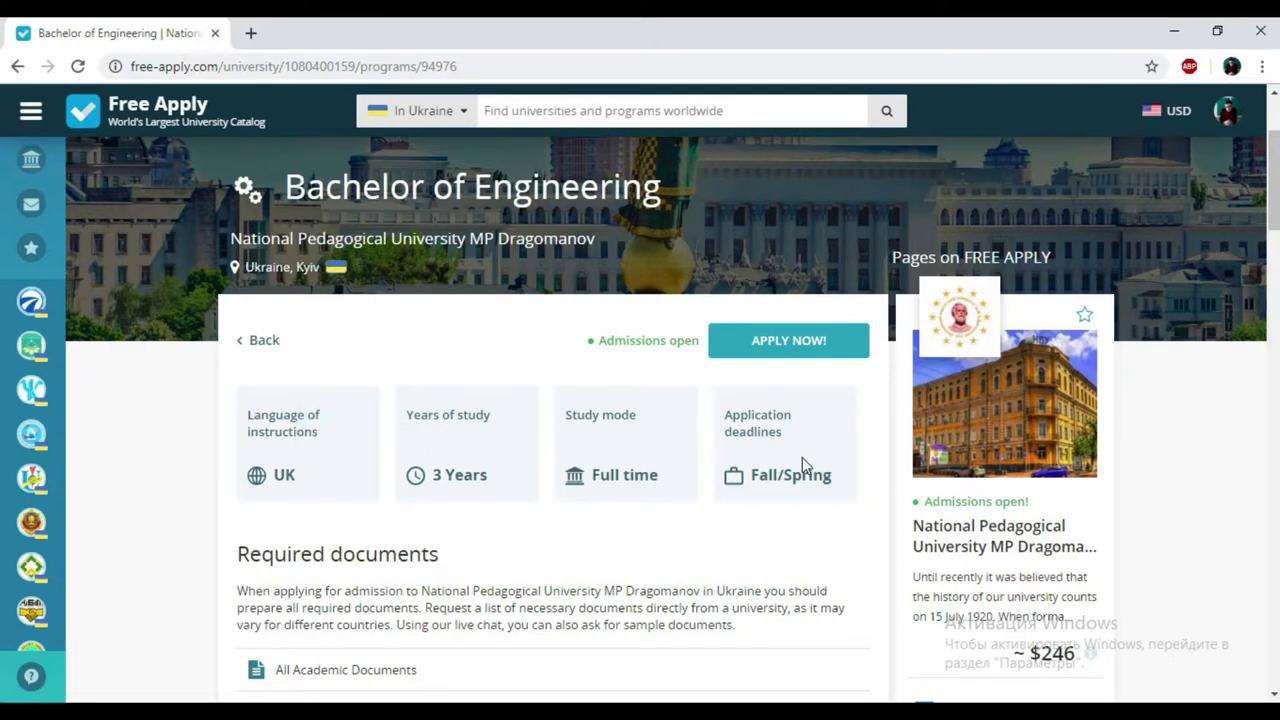
Step: Review the program's required documents, map and fees, then start an APPLY NOW! request
{"action": "scroll", "scroll_direction": "down", "scroll_amount": 3}
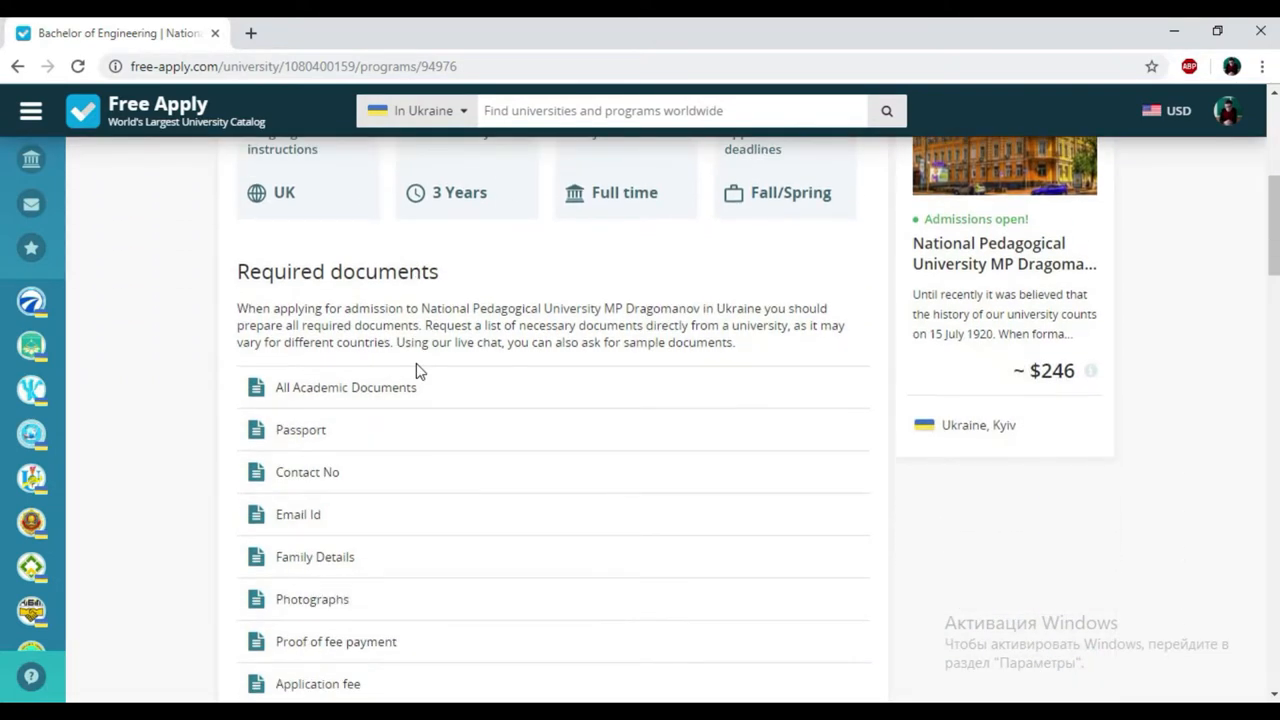
{"action": "scroll", "scroll_direction": "down", "scroll_amount": 3}
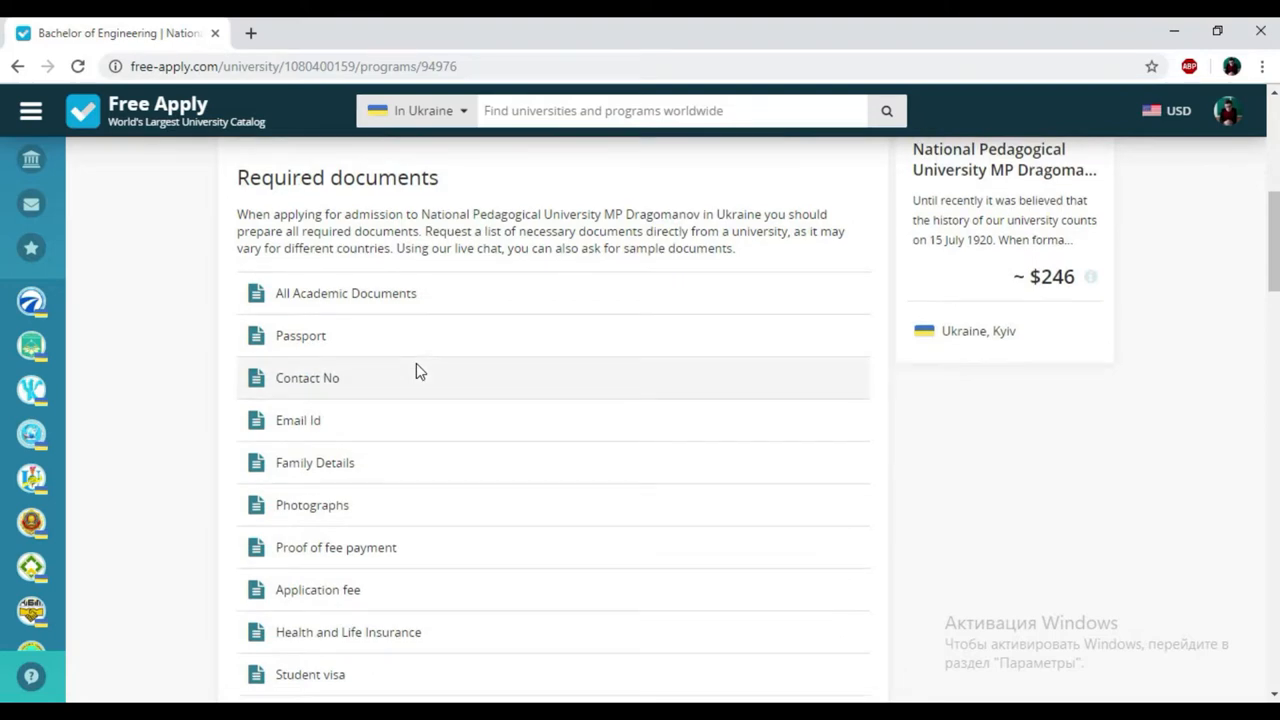
{"action": "scroll", "scroll_direction": "down", "scroll_amount": 3}
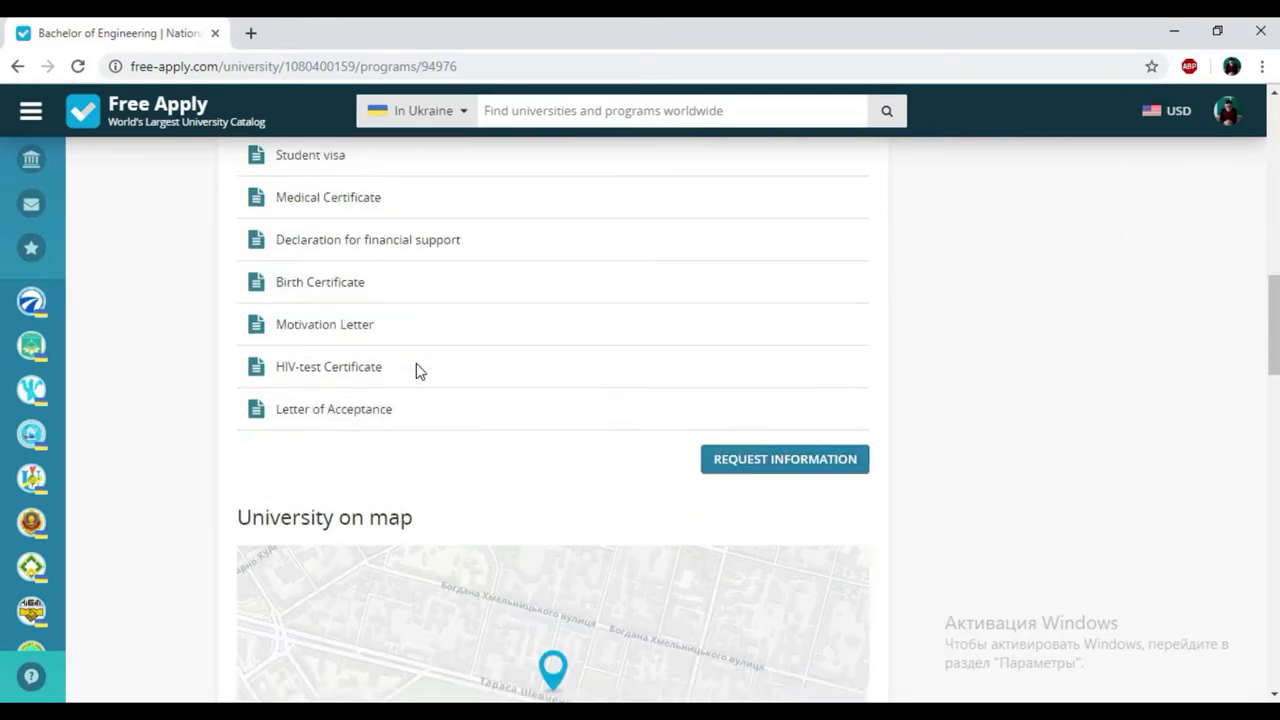
{"action": "scroll", "scroll_direction": "down", "scroll_amount": 3}
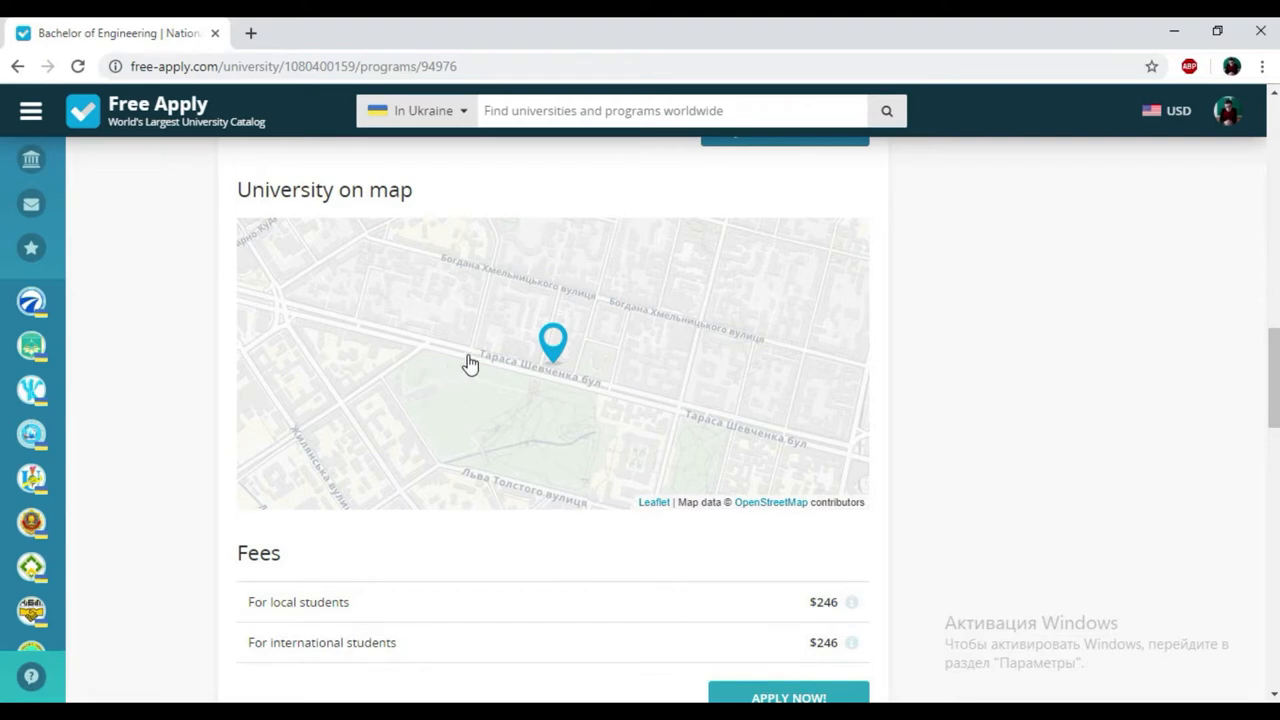
{"action": "scroll", "scroll_direction": "down", "scroll_amount": 3}
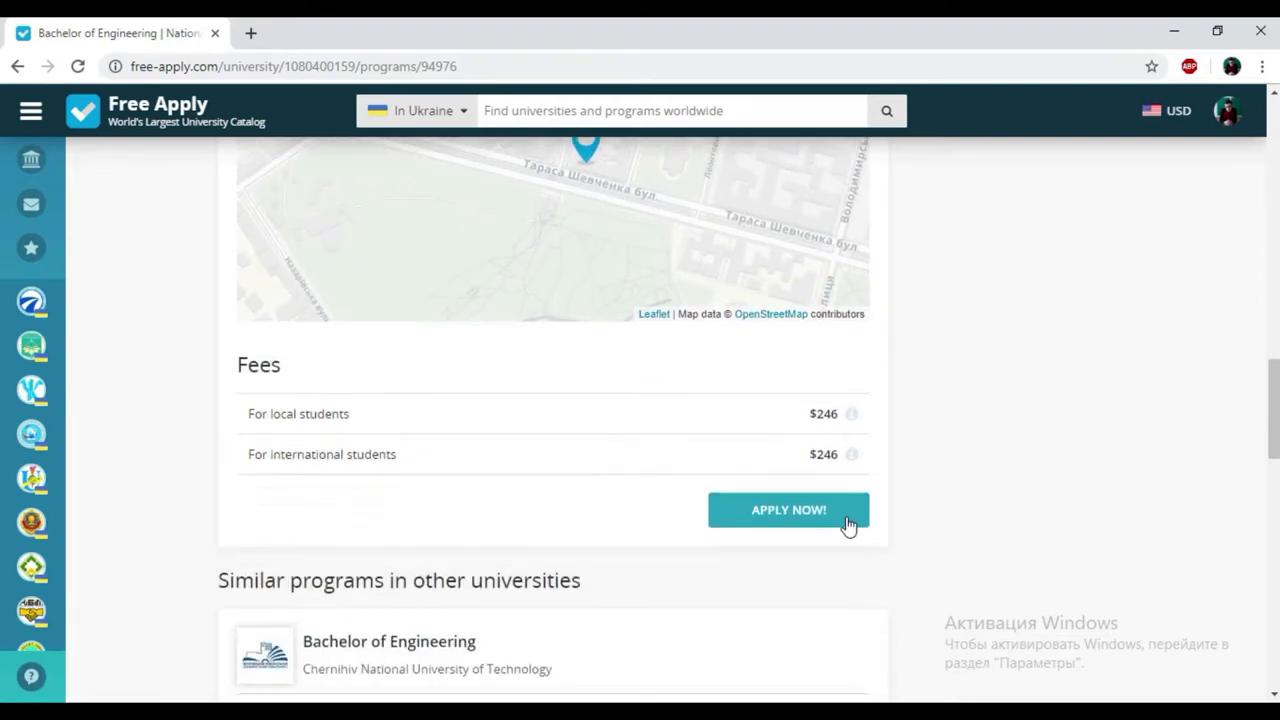
{"action": "left_click", "coordinate": [788, 510]}
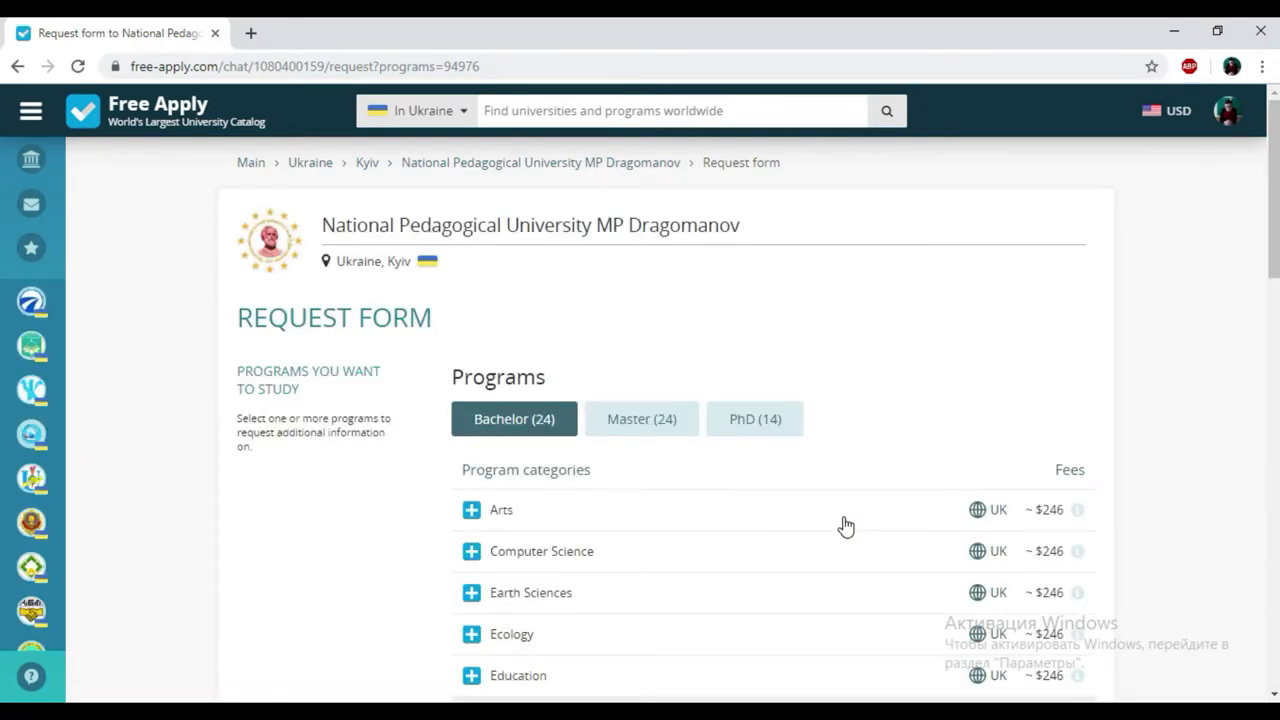
Step: Expand the similar universities Kyiv National University of Construction and Architecture and Kremenchug National University on the request form
{"action": "scroll", "scroll_direction": "down", "scroll_amount": 3}
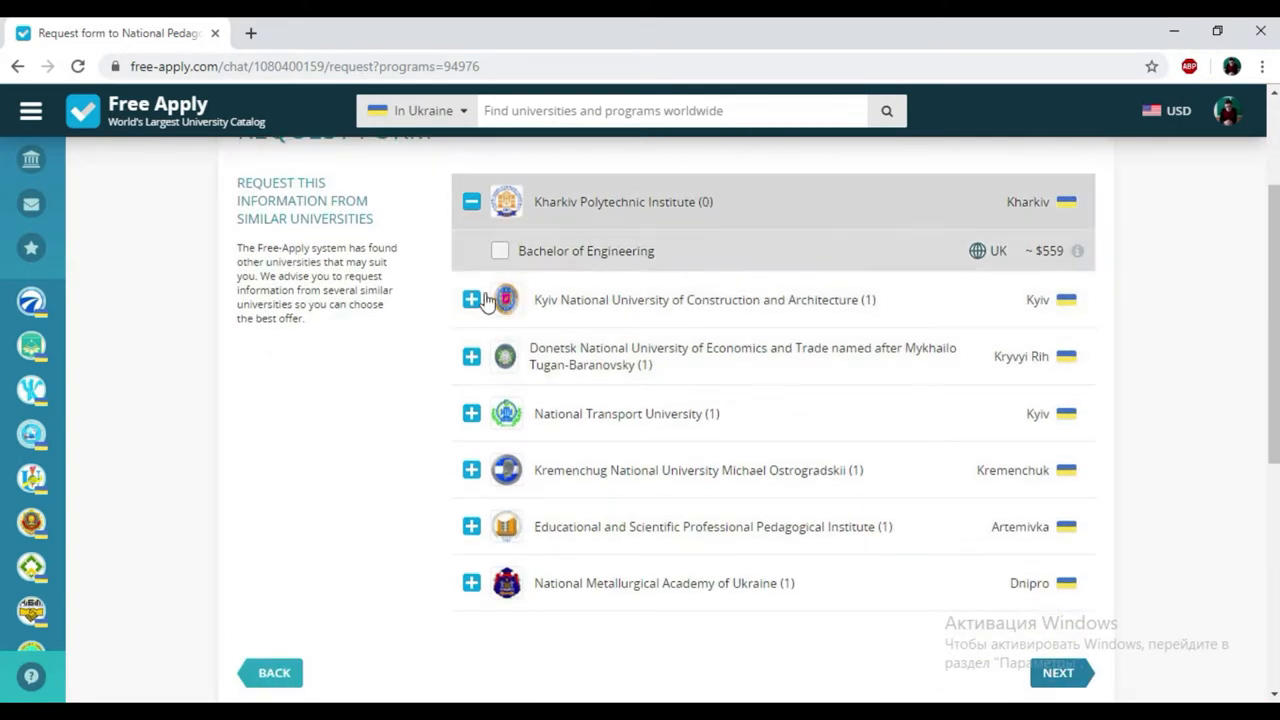
{"action": "left_click", "coordinate": [471, 299]}
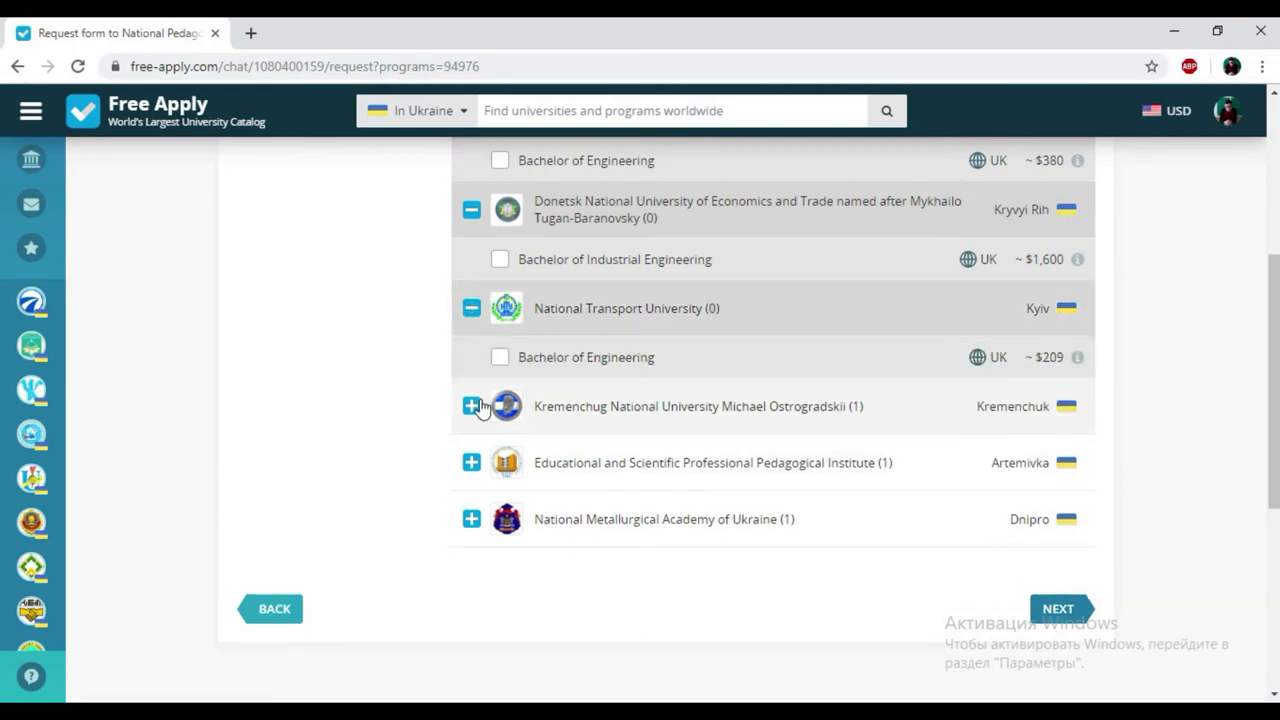
{"action": "left_click", "coordinate": [471, 406]}
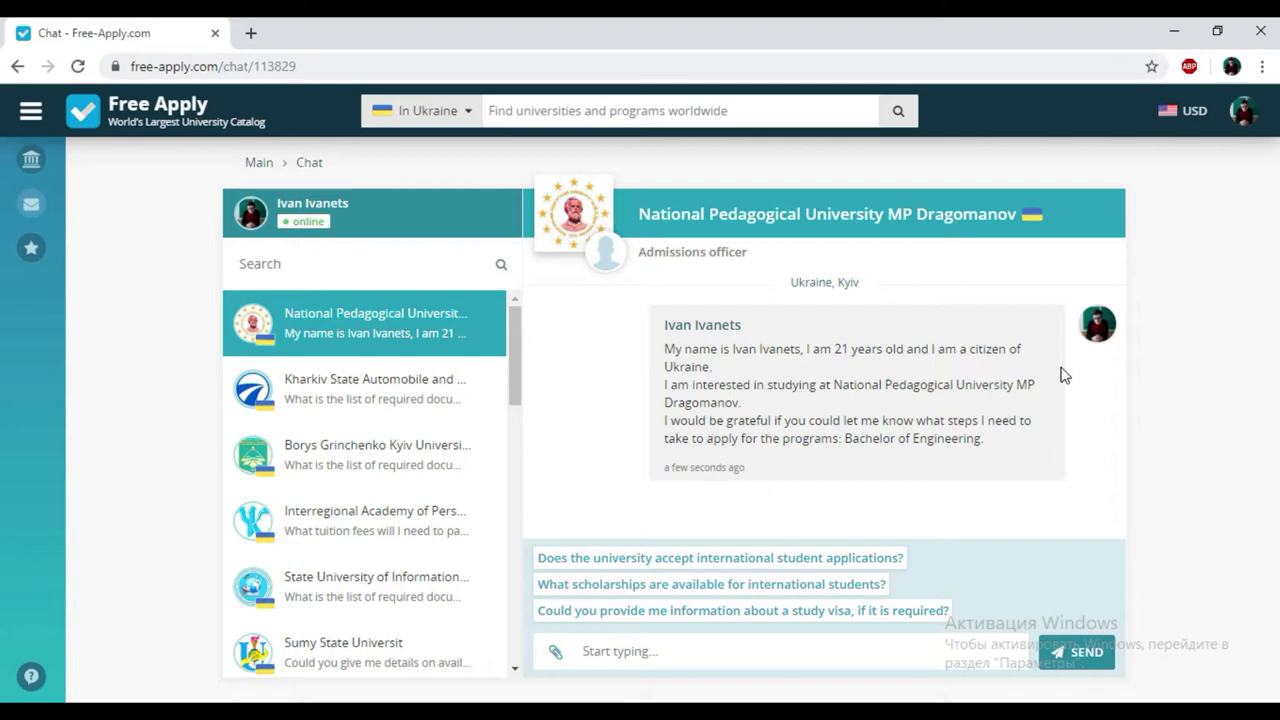
{"action": "mouse_move", "coordinate": [811, 610]}
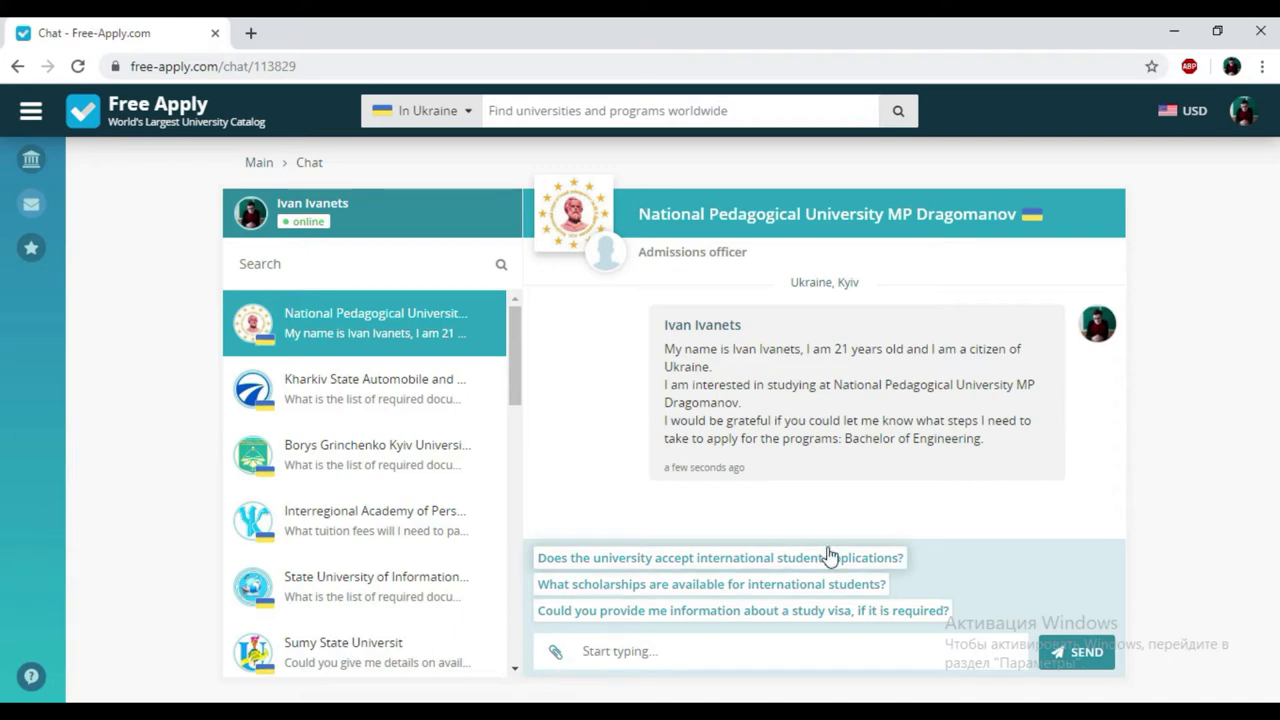
{"action": "mouse_move", "coordinate": [833, 568]}
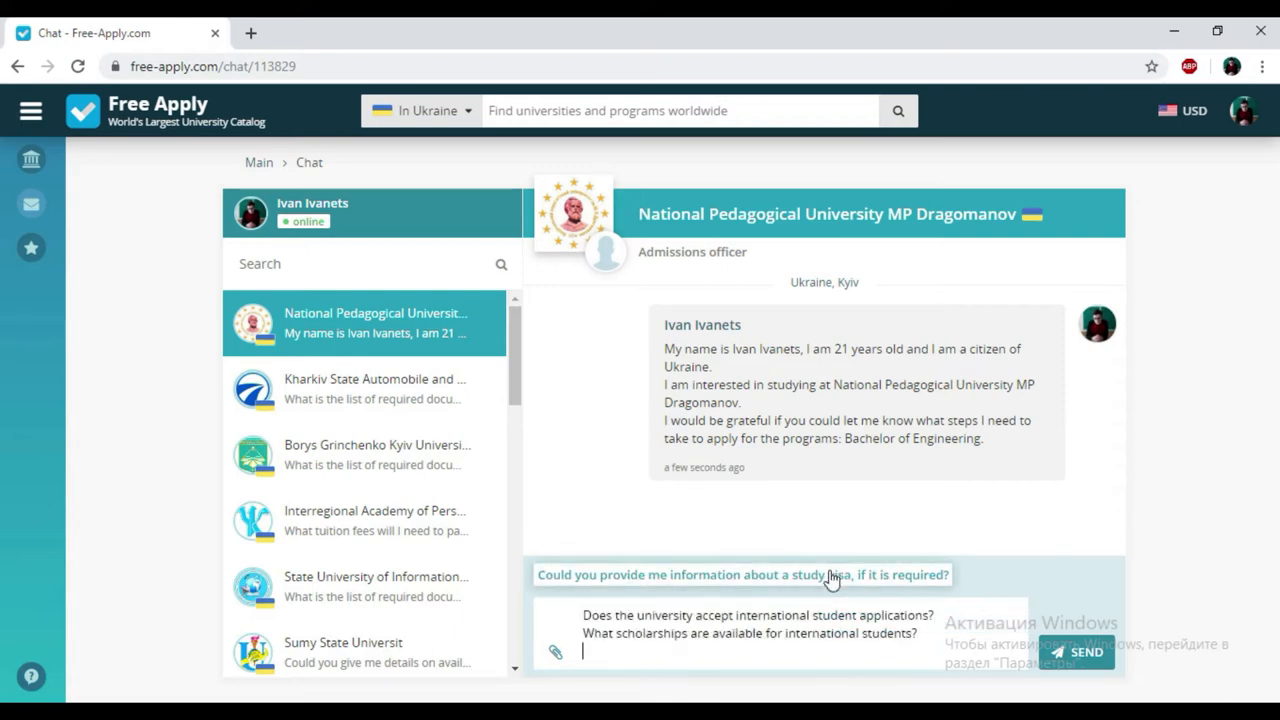
Step: Send the suggested questions on international applications, scholarships and study visas to the admissions officer
{"action": "left_click", "coordinate": [1078, 651]}
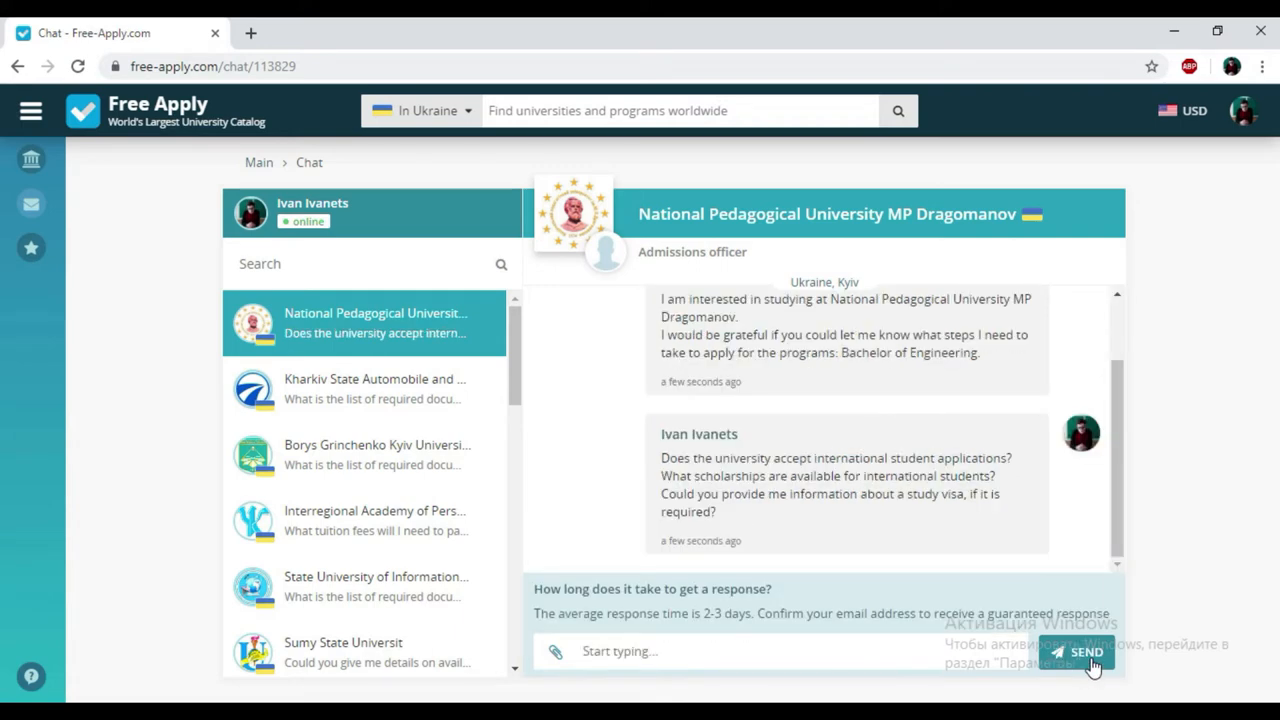
{"action": "mouse_move", "coordinate": [1010, 565]}
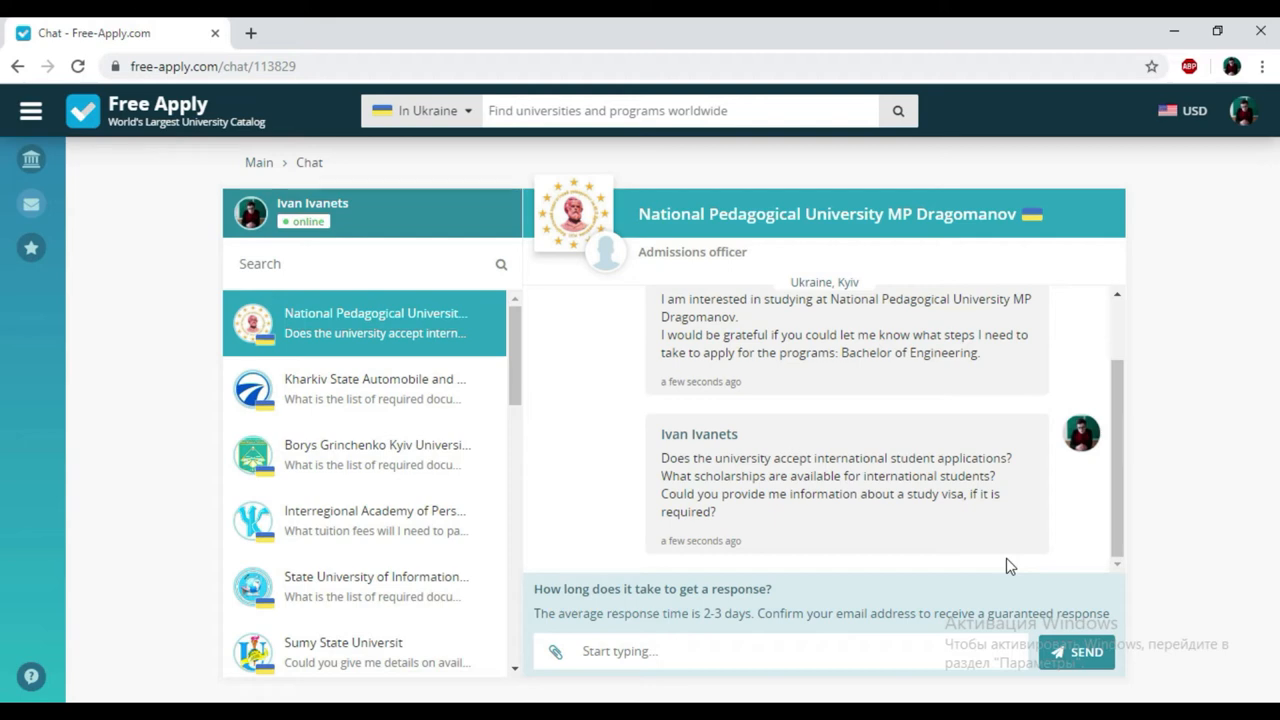